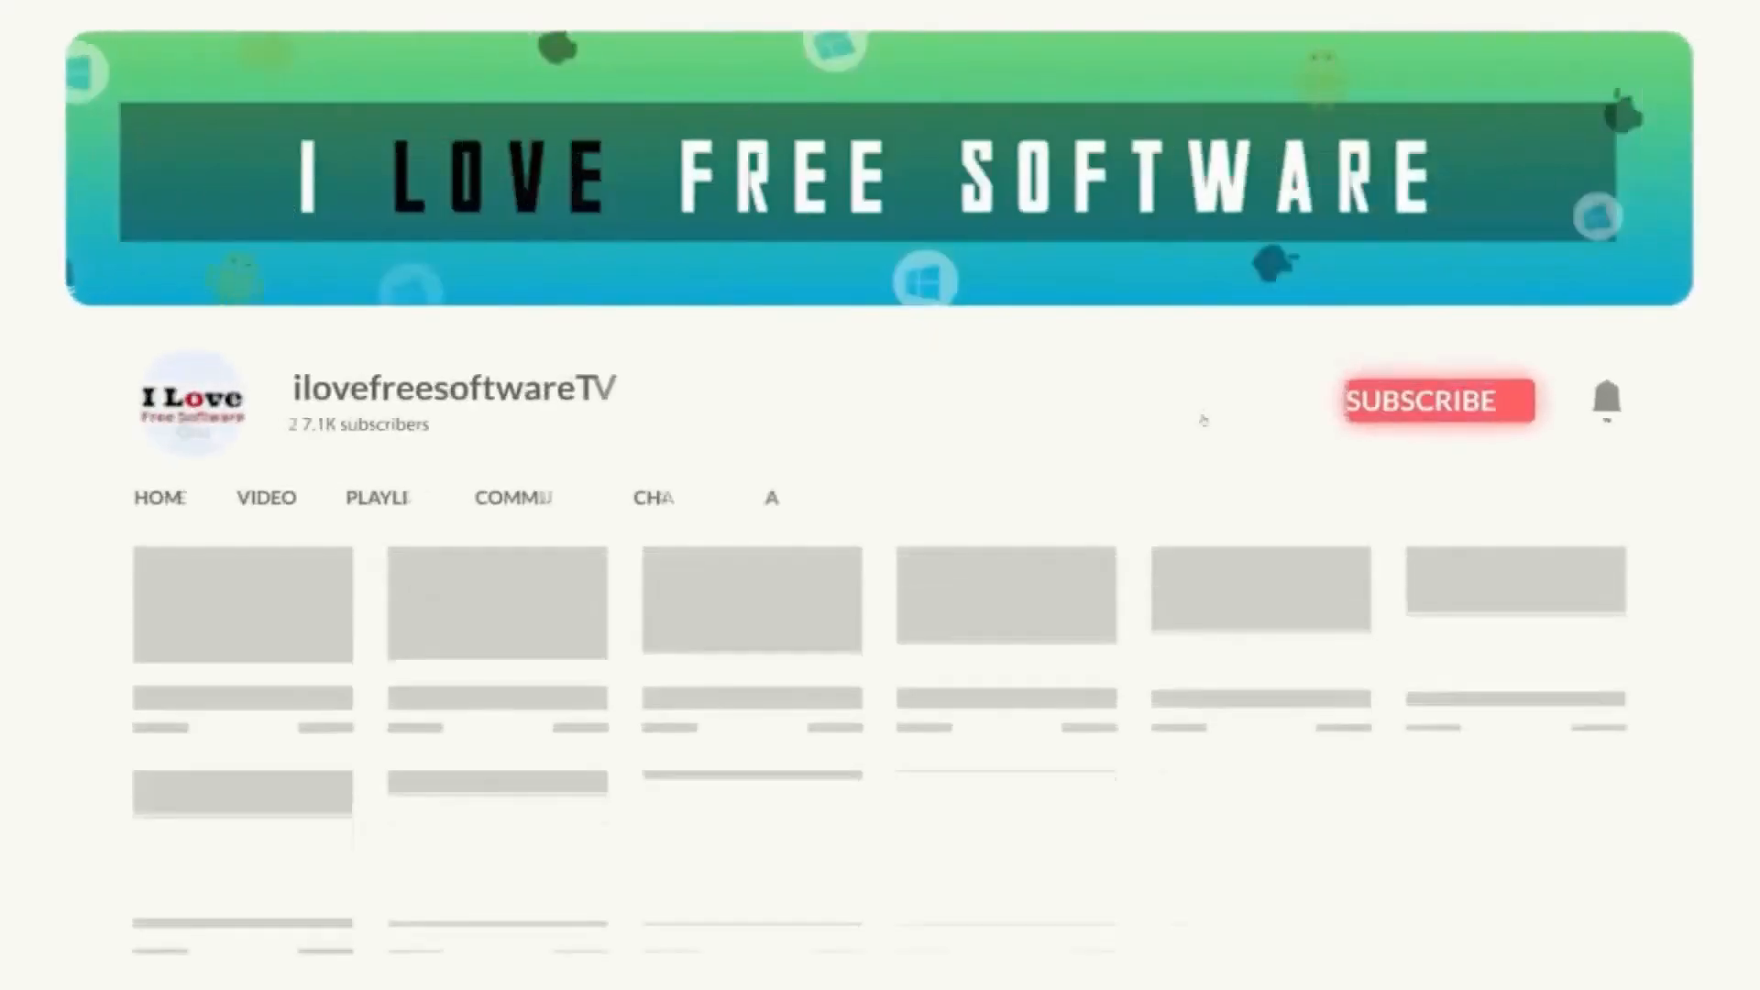
Bring up Brave's New Tab page with tracker statistics and Rewards card.
left_click(1439, 401)
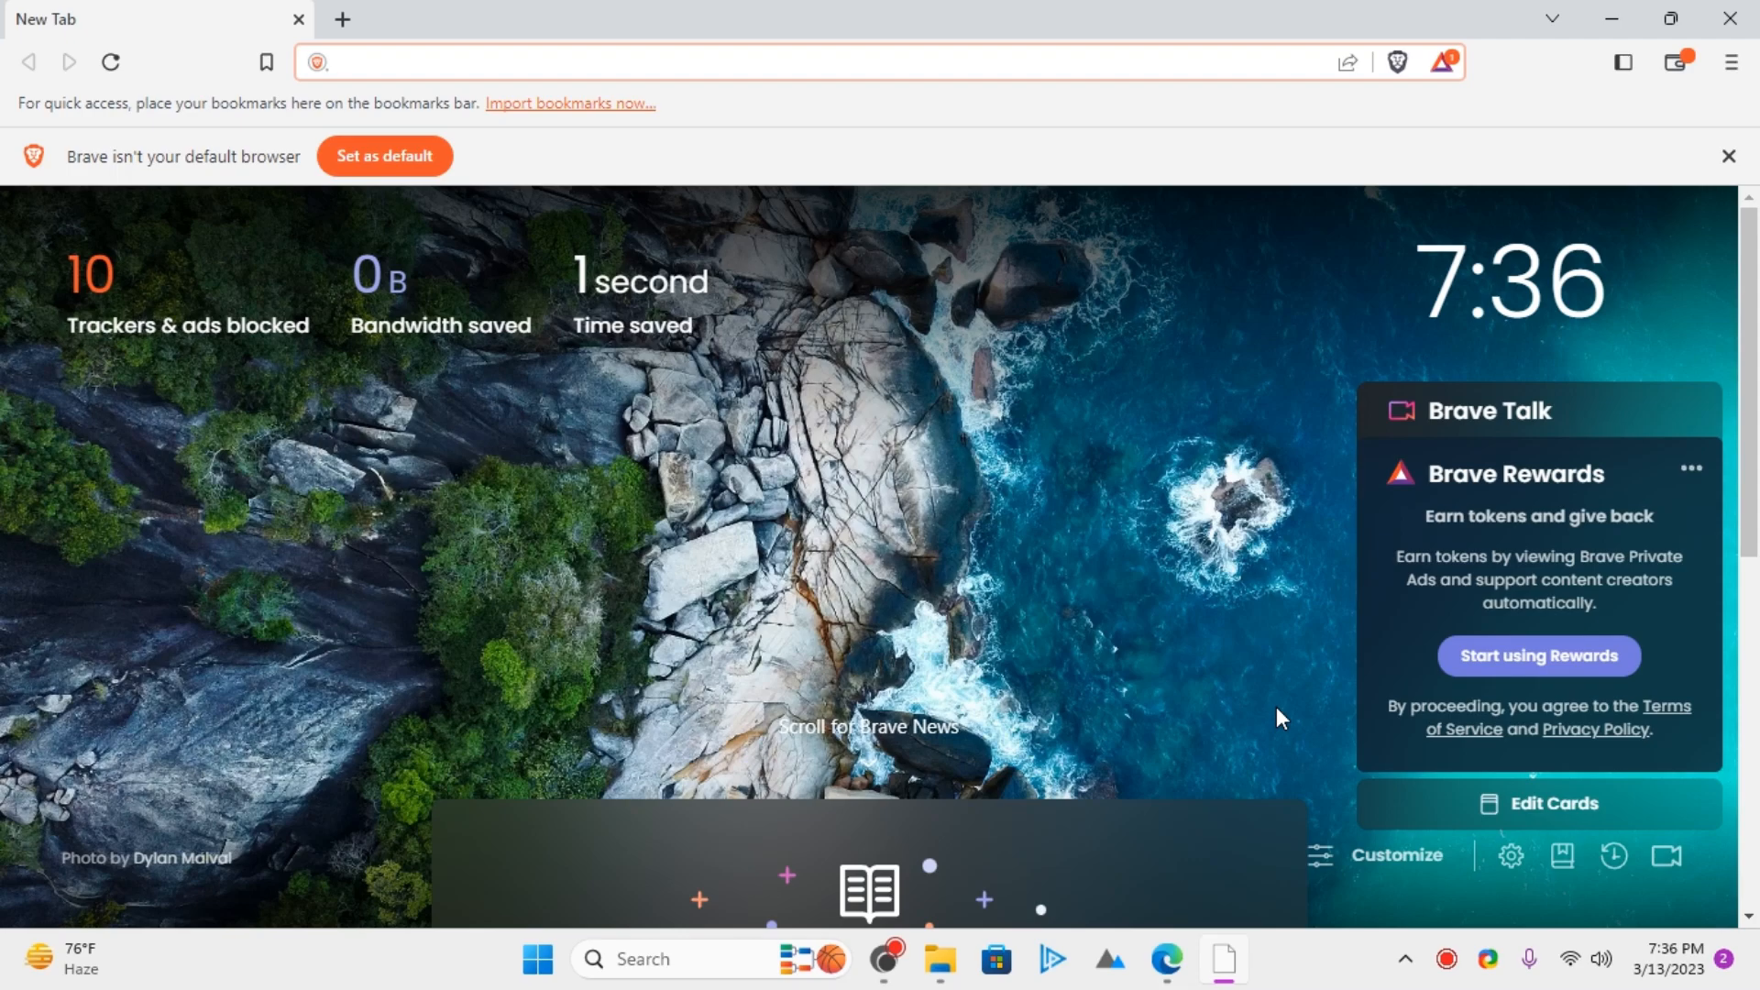
Open Brave's Settings page from the main menu.
left_click(876, 61)
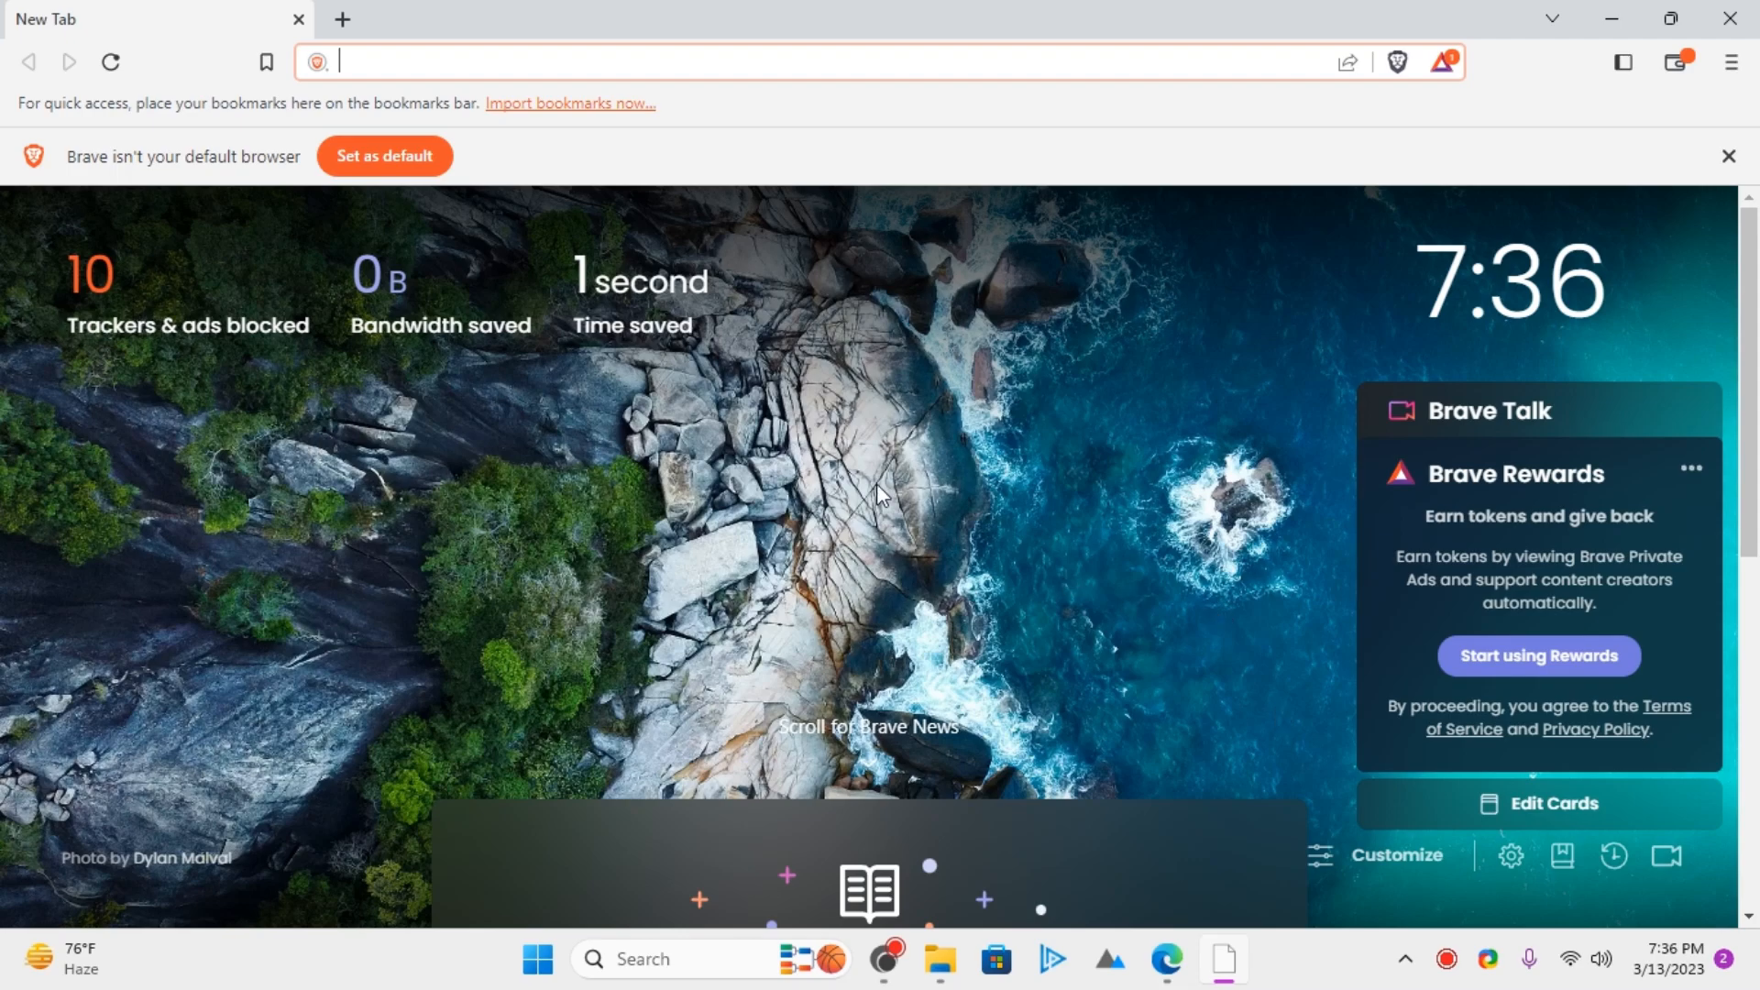
mouse_move(1127, 129)
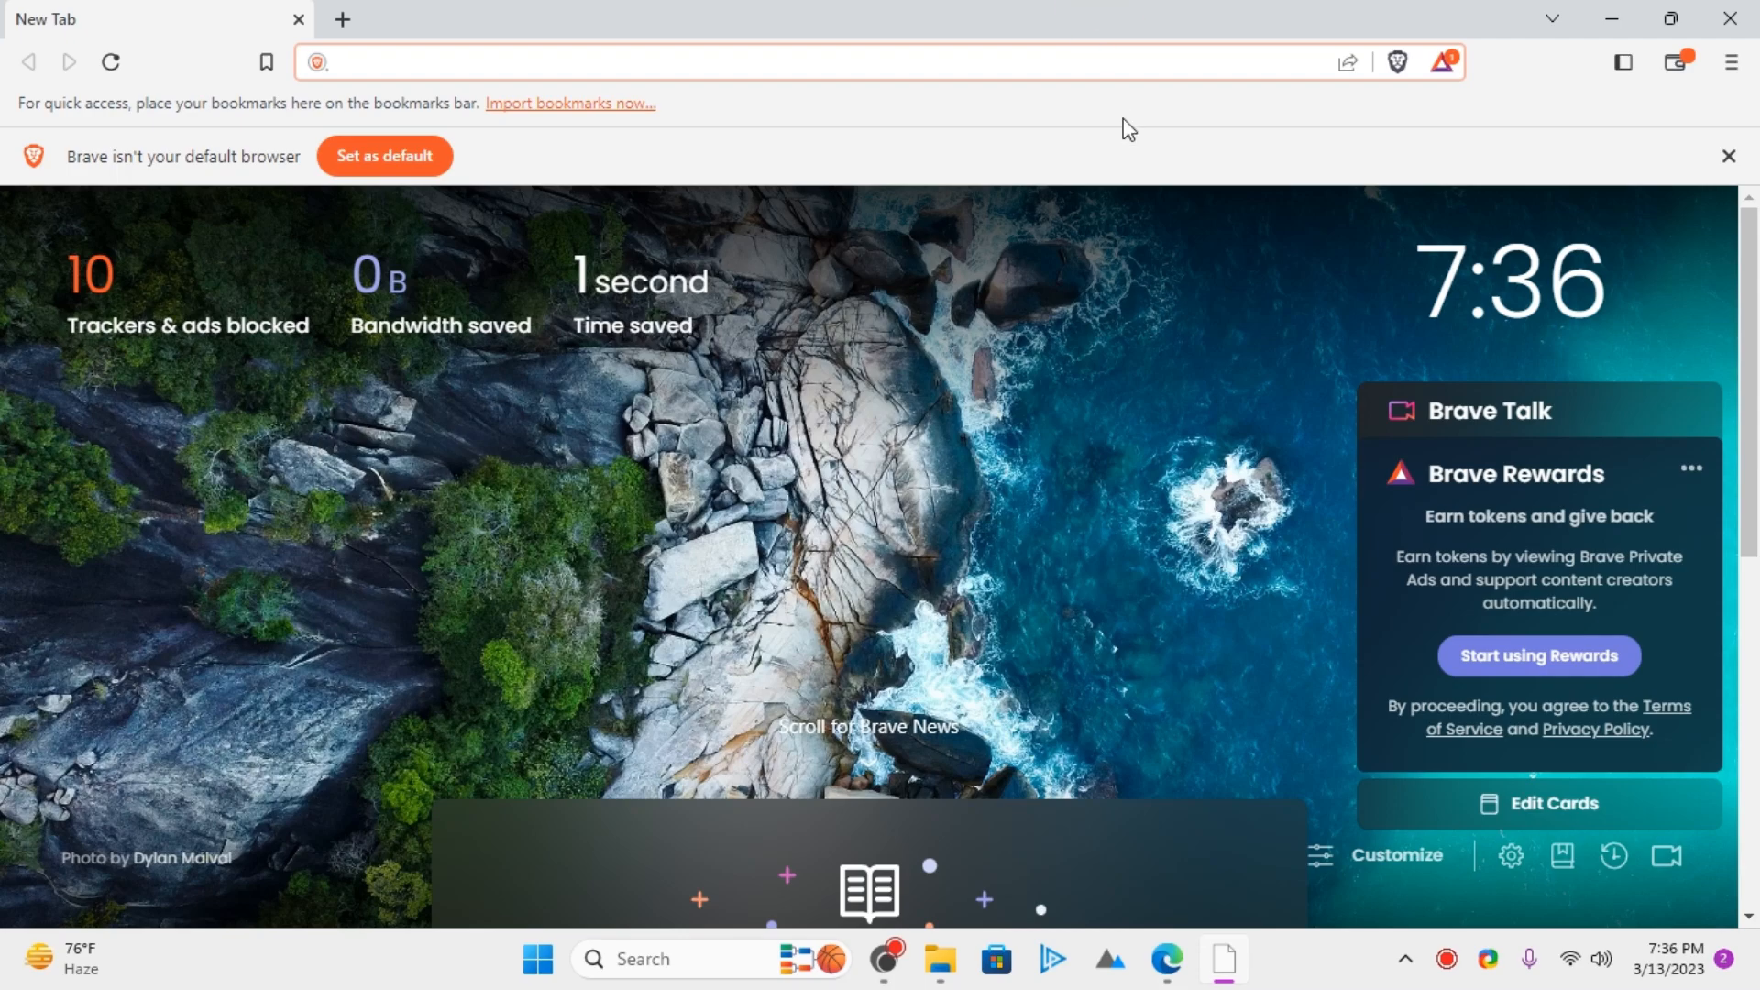
mouse_move(1735, 79)
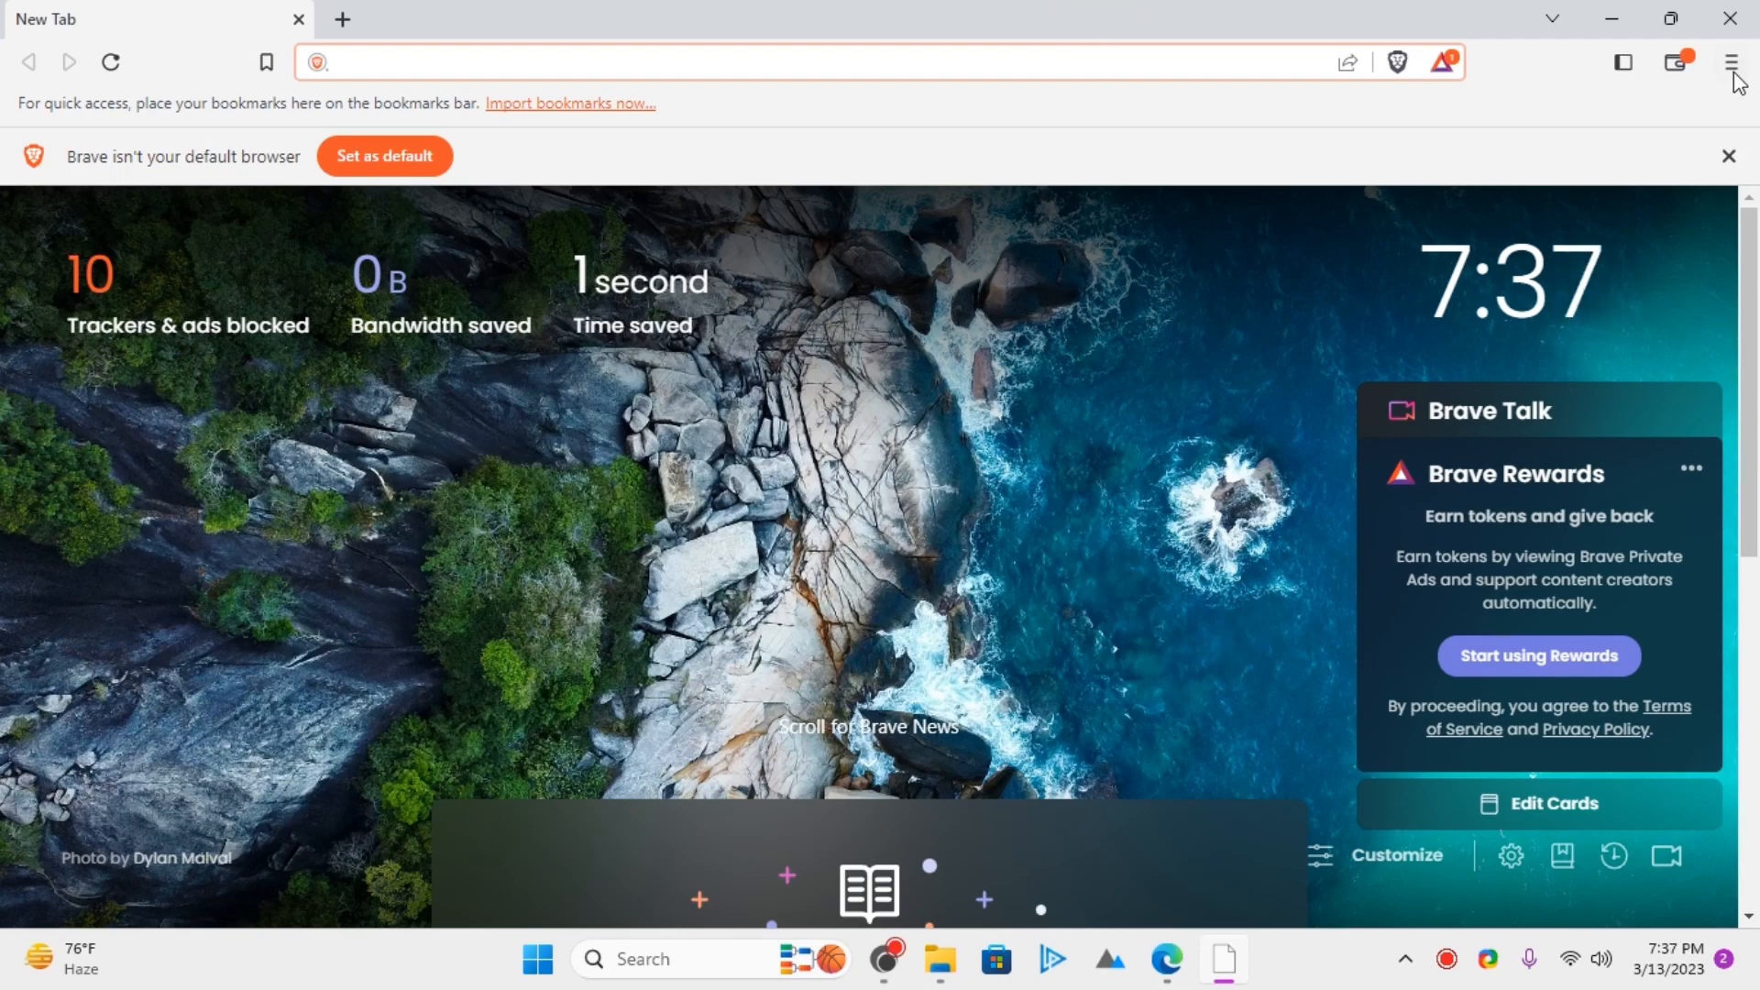
left_click(1730, 61)
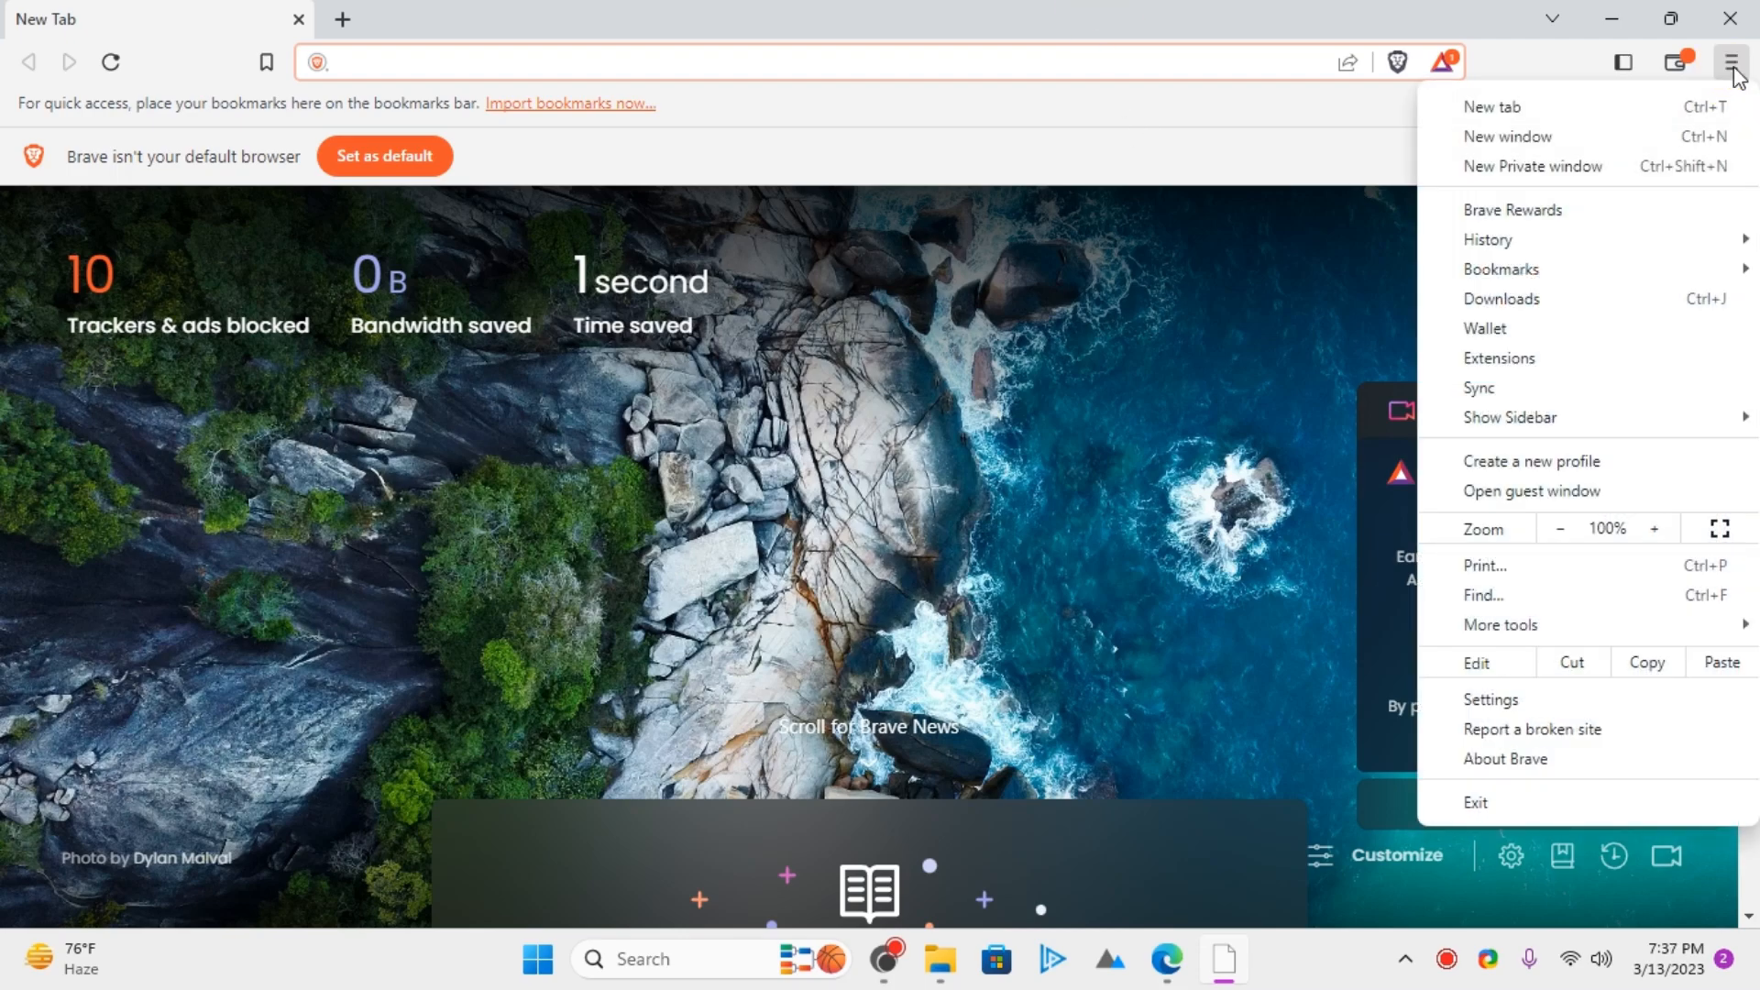
left_click(1491, 699)
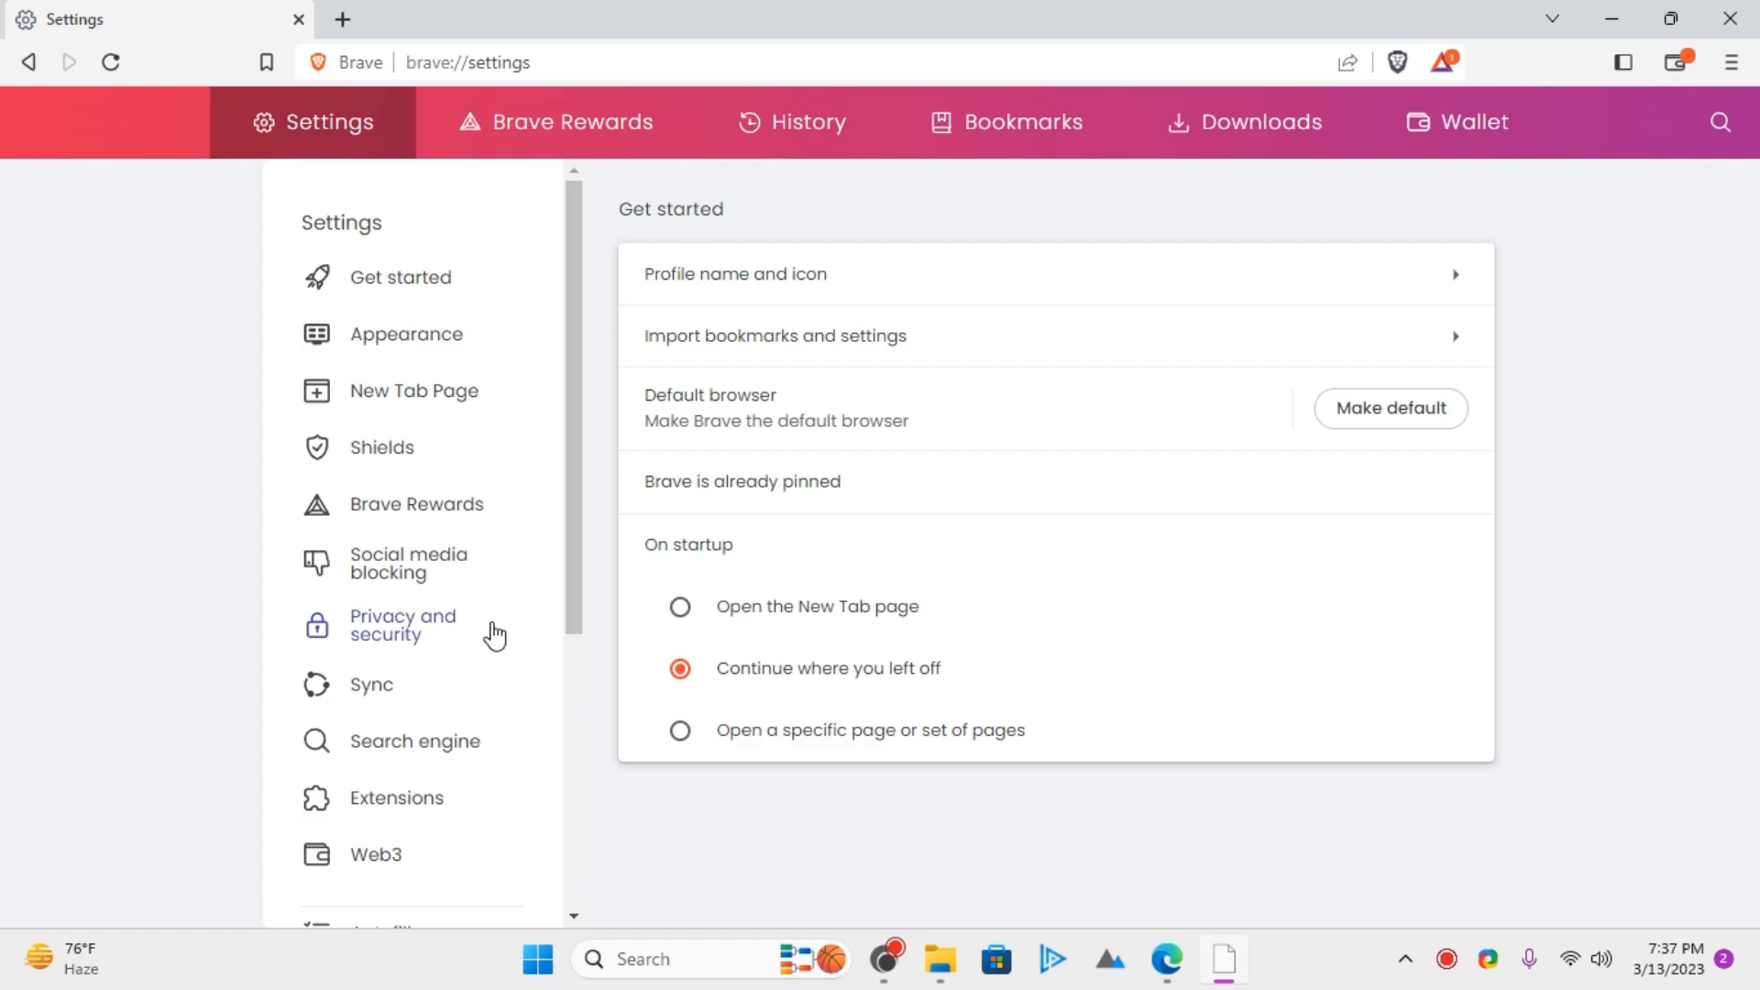
Switch on 'Private window with Tor' under Privacy and security.
left_click(401, 625)
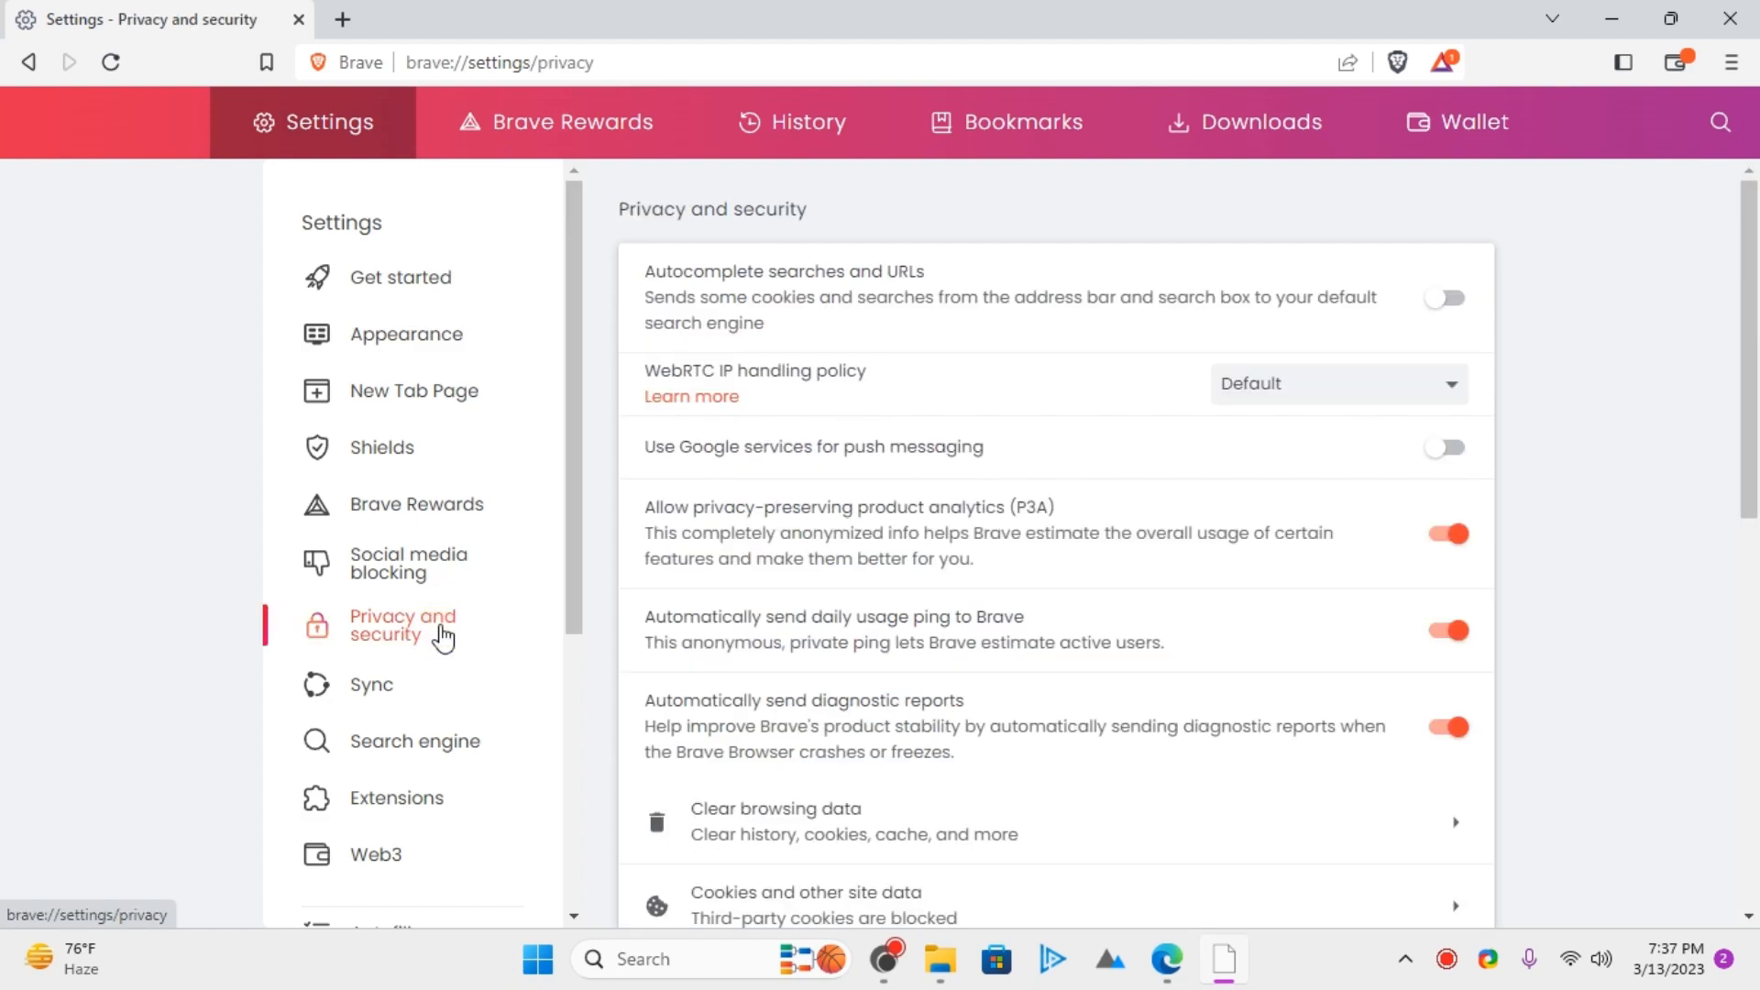
scroll("down", 3)
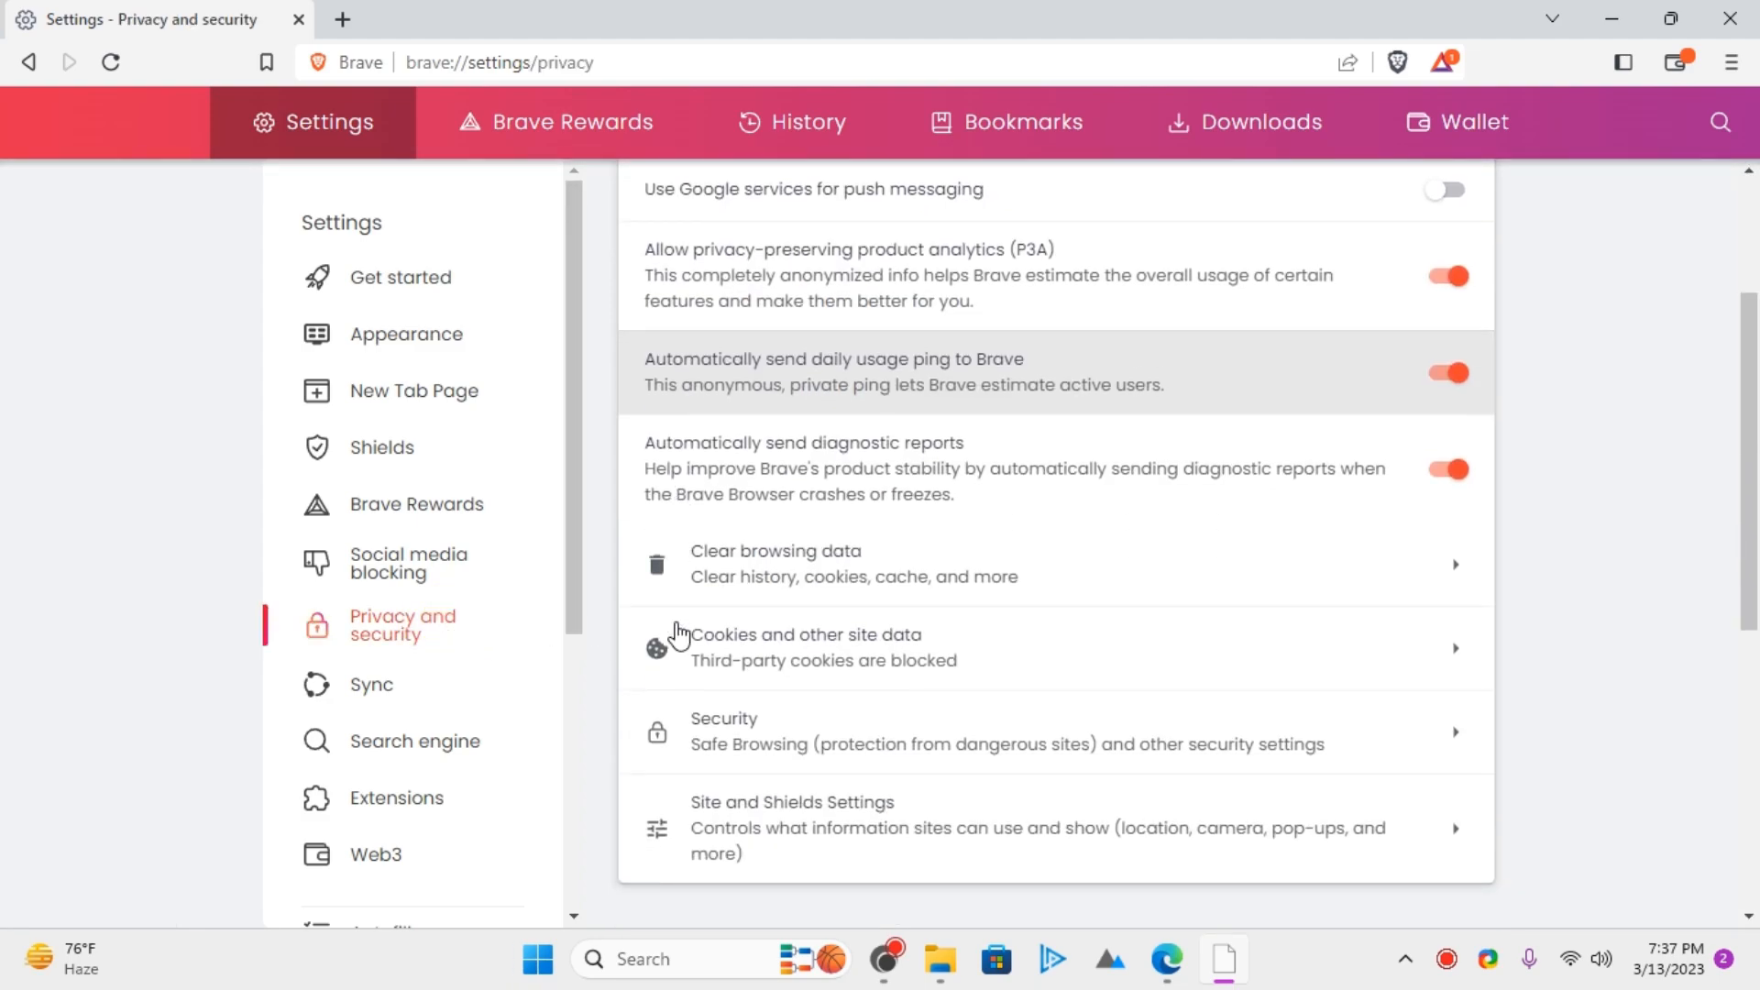
scroll("down", 3)
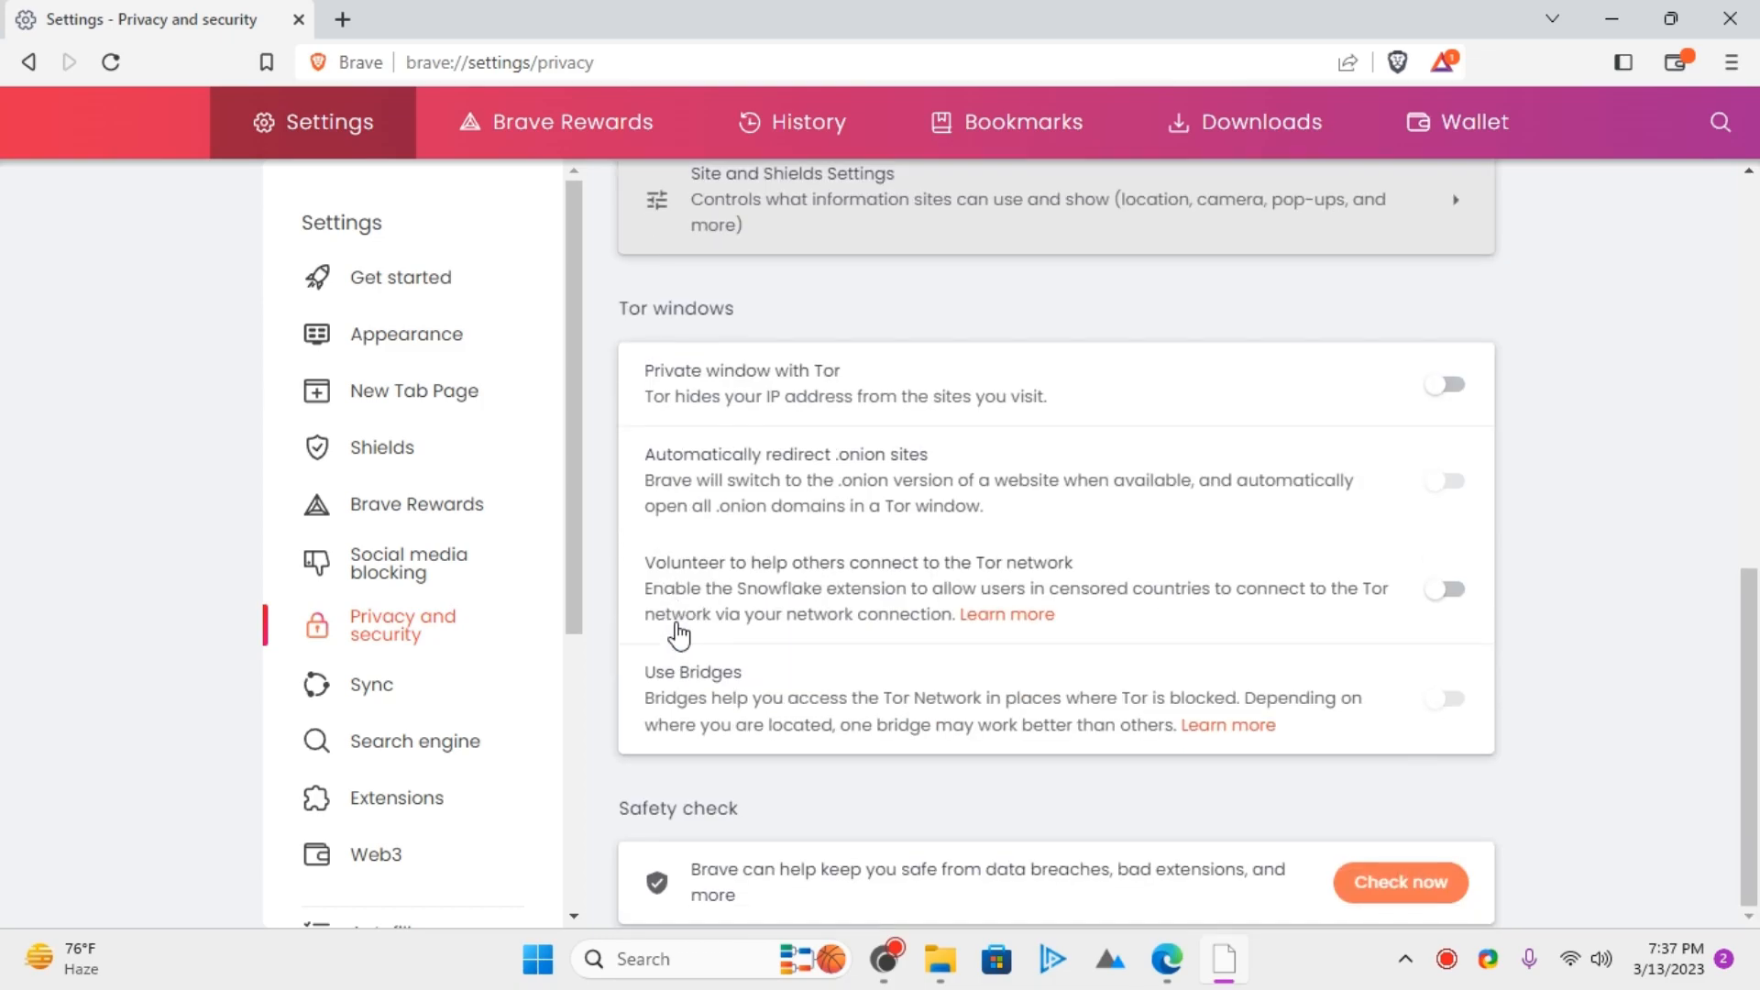
mouse_move(906, 447)
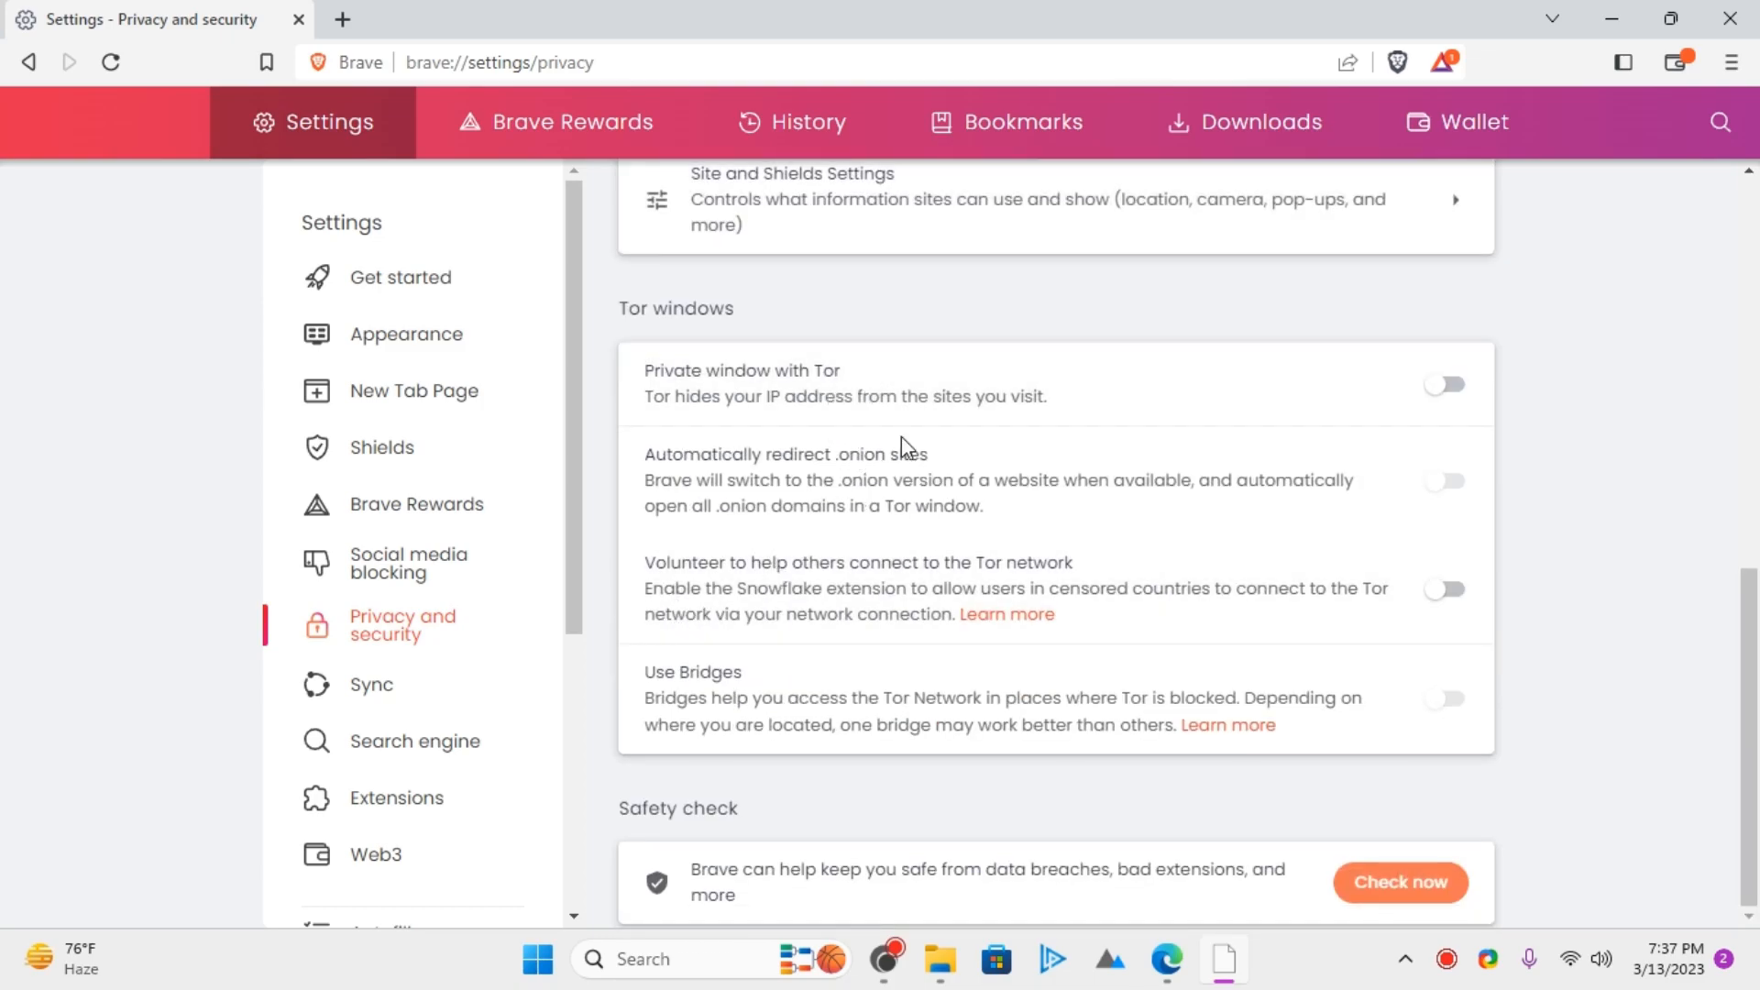
mouse_move(814, 405)
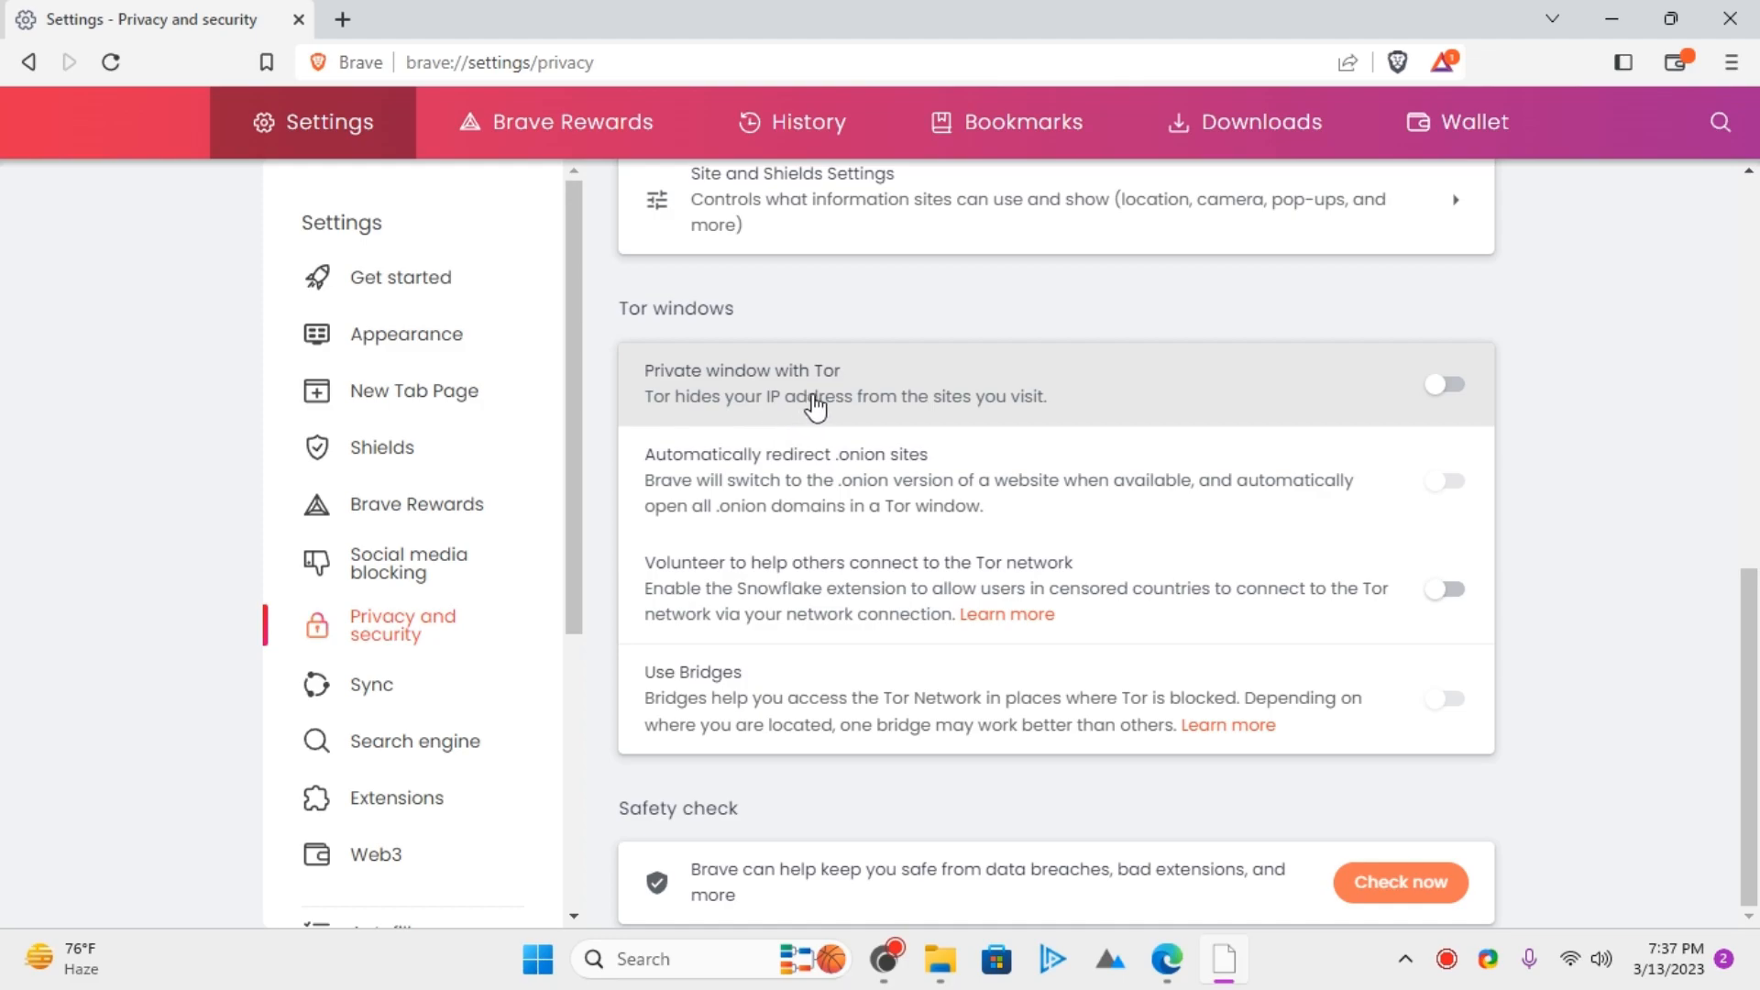
mouse_move(1485, 419)
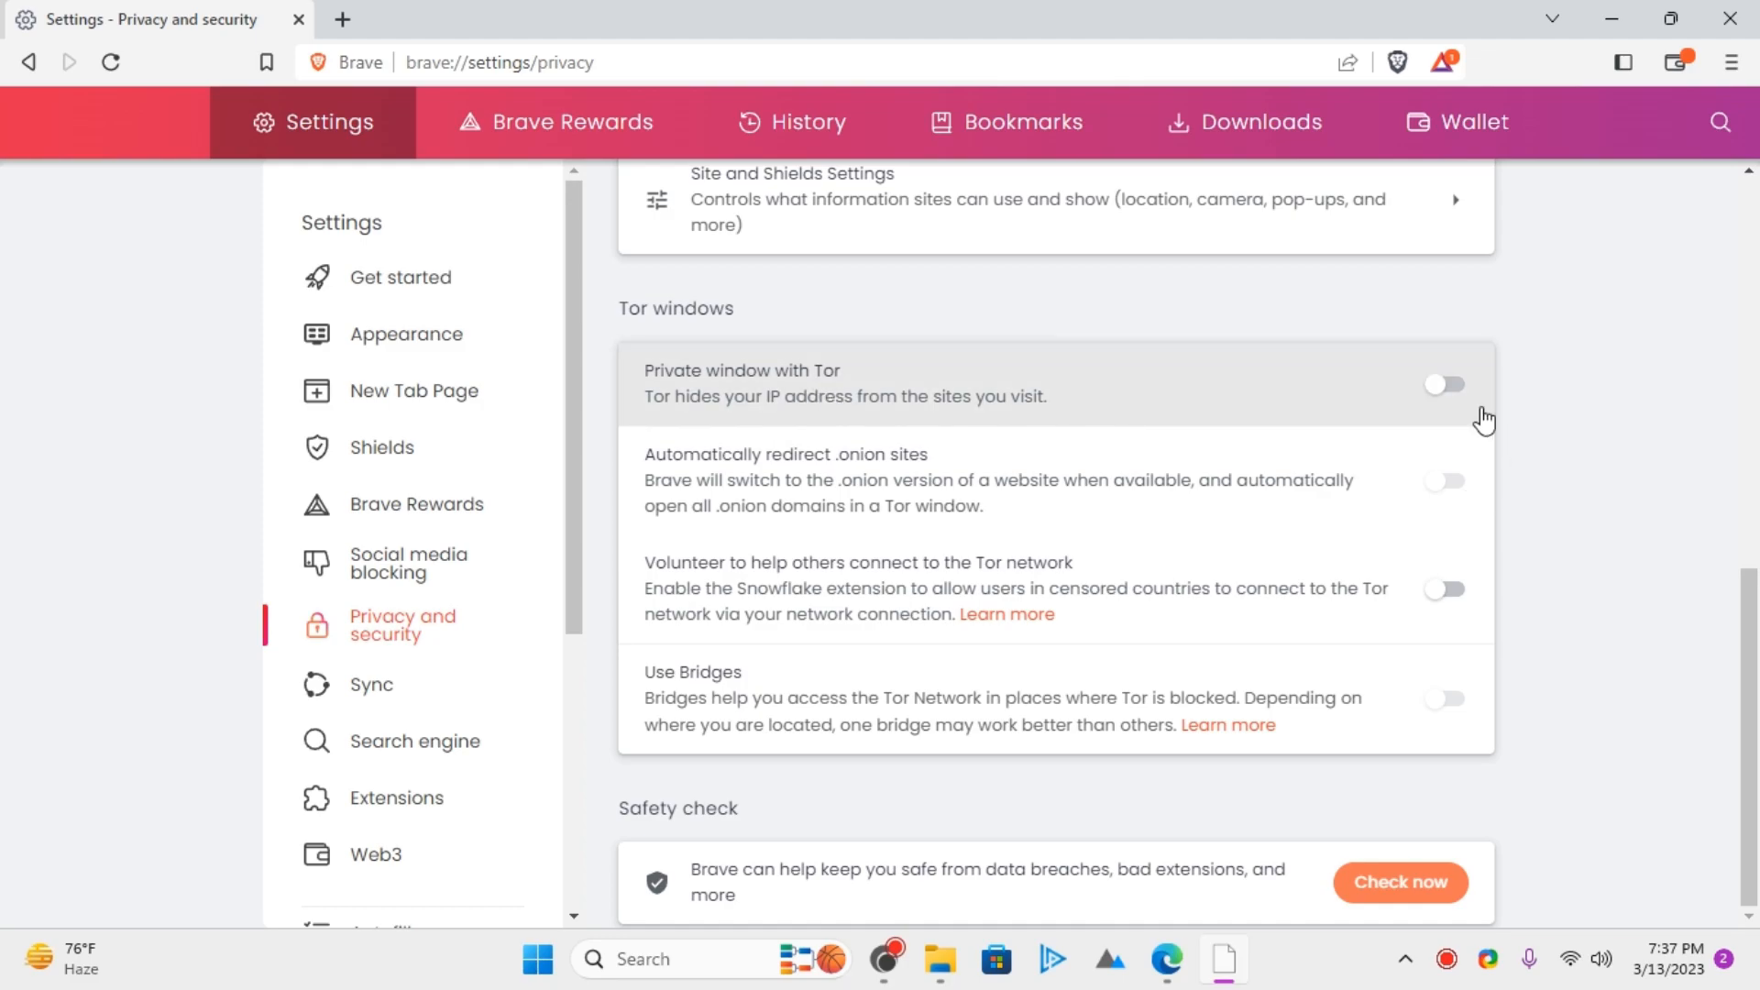
left_click(1446, 384)
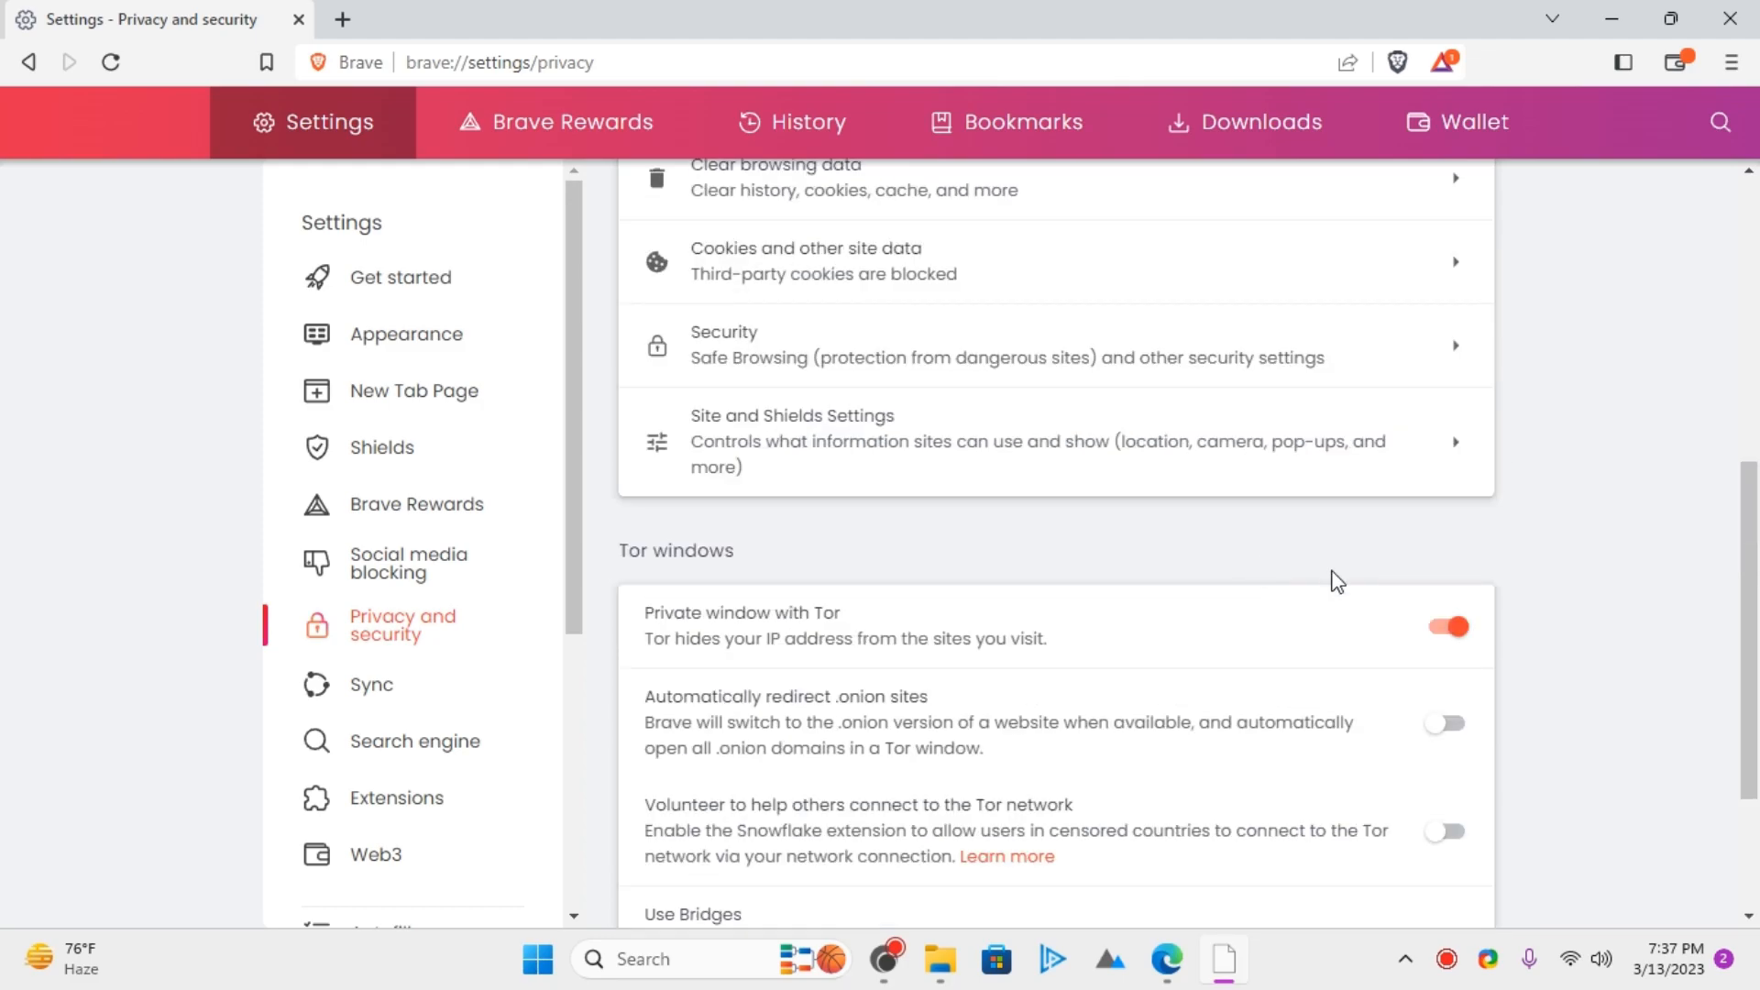
mouse_move(1441, 694)
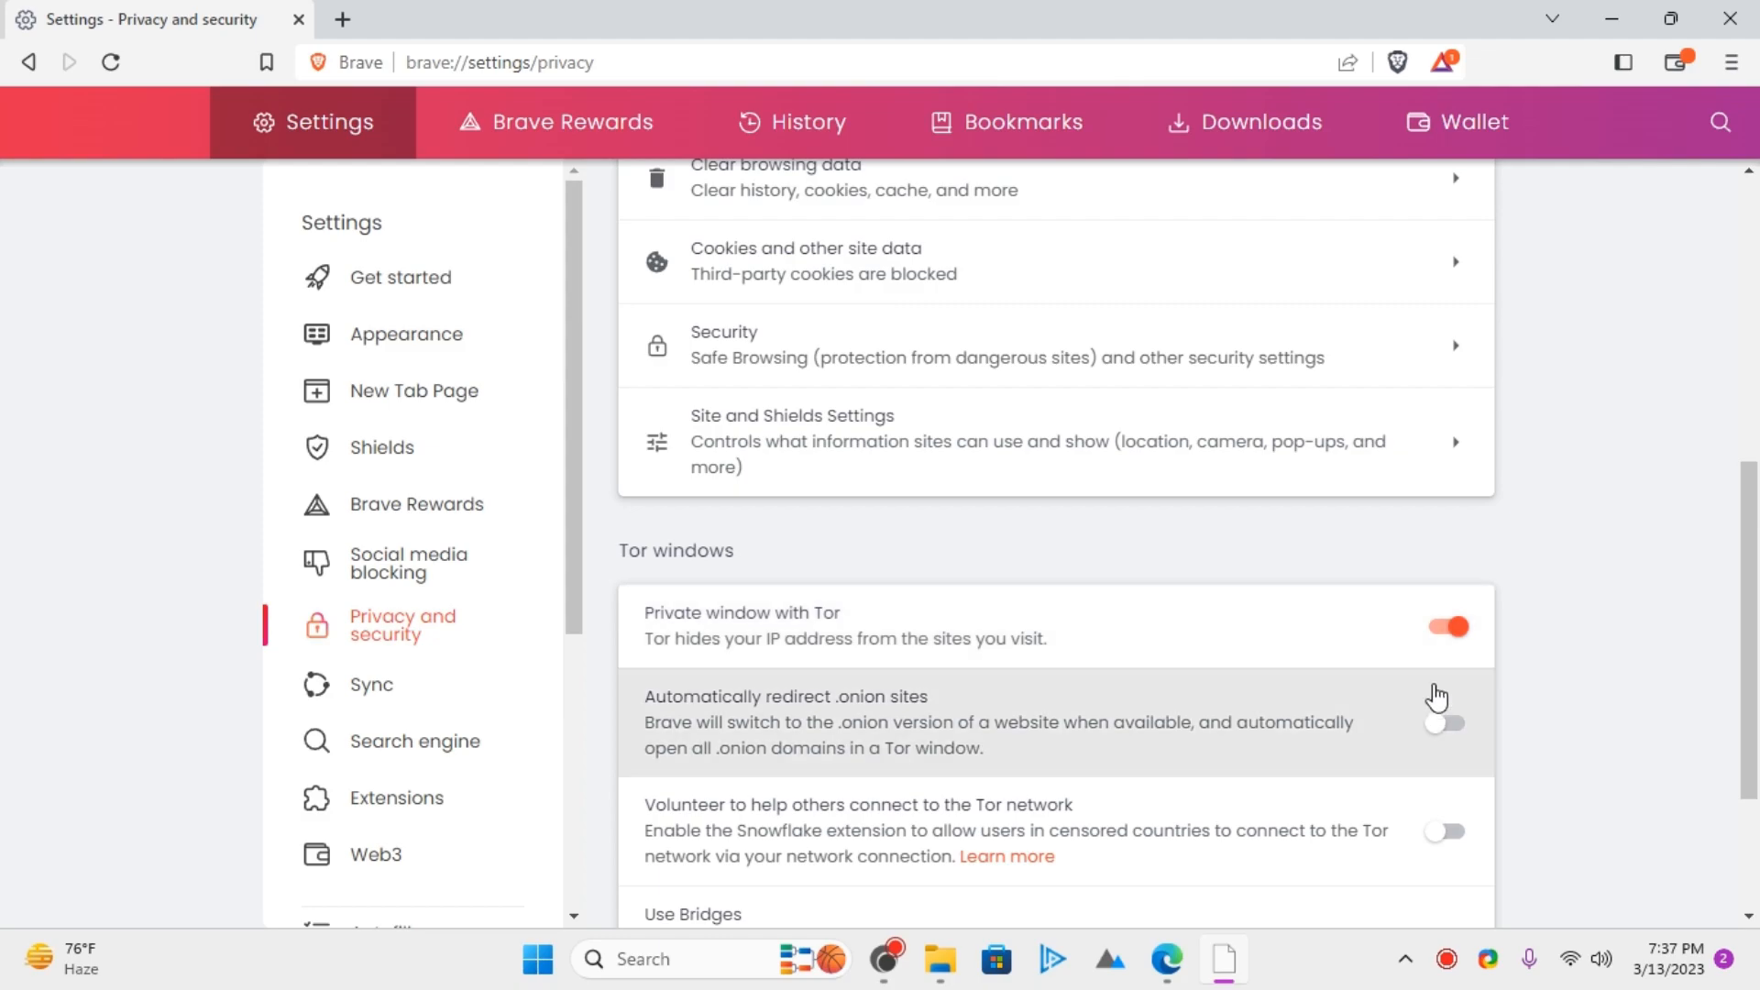
scroll("up", 3)
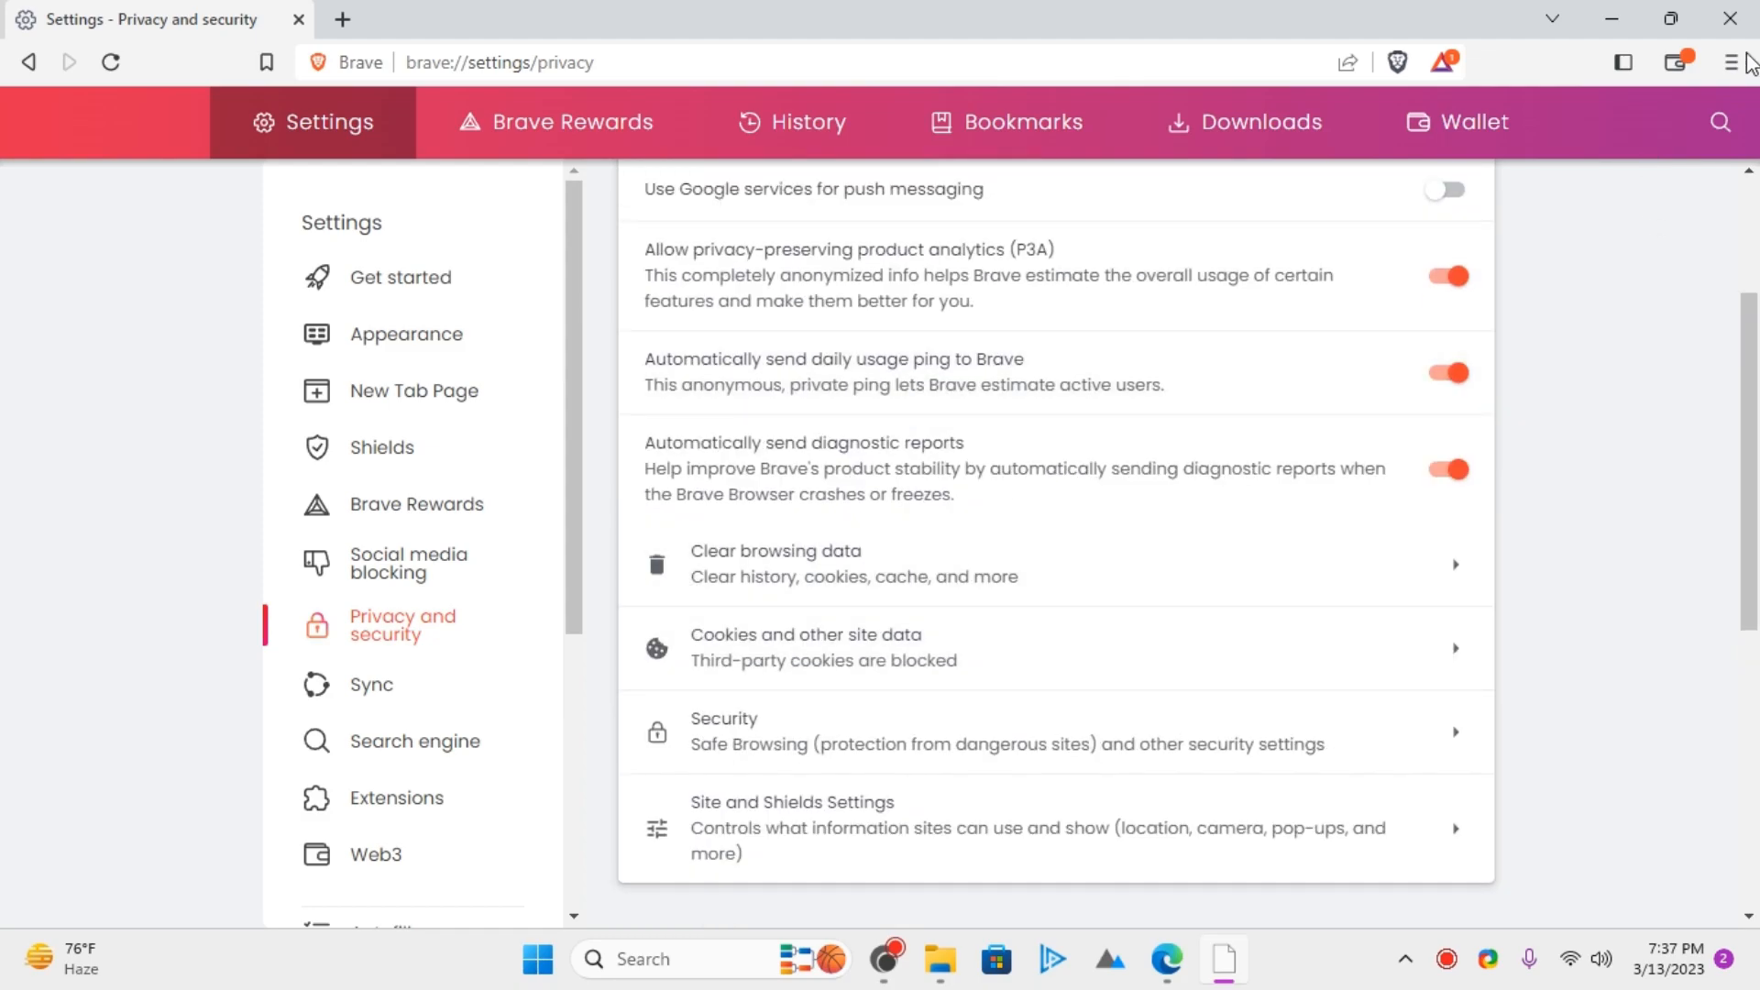
Launch a new private window with Tor from the main menu.
left_click(1731, 61)
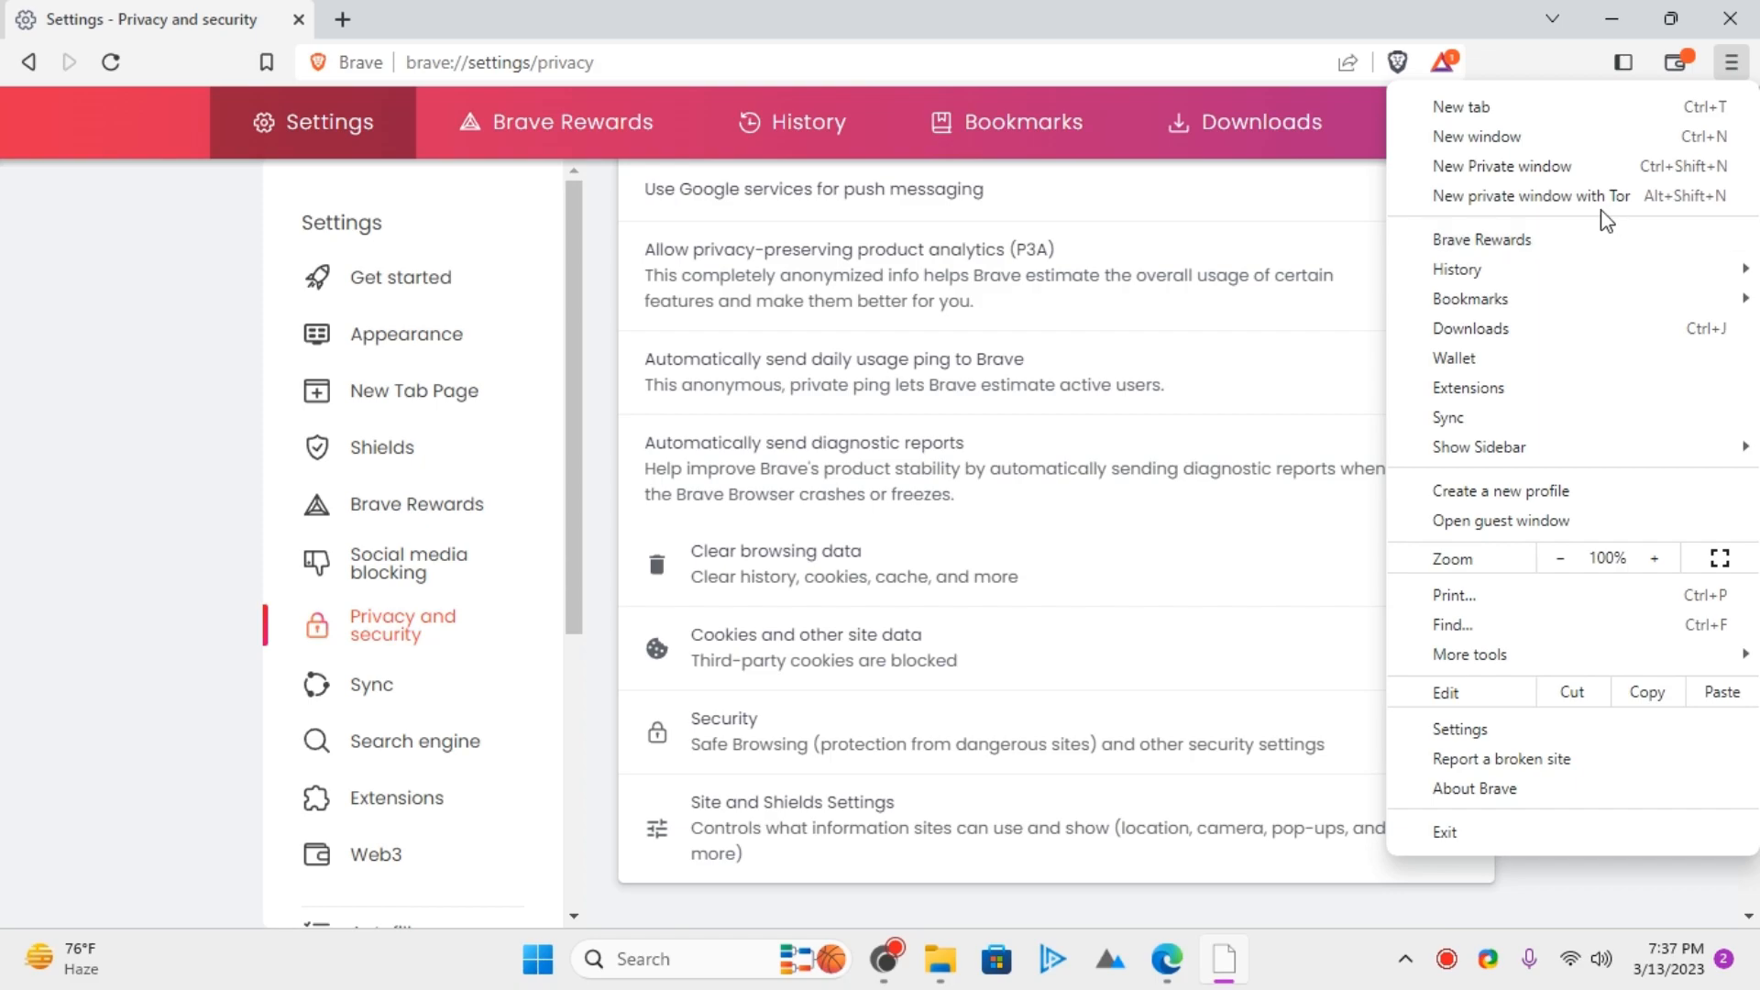
mouse_move(1579, 220)
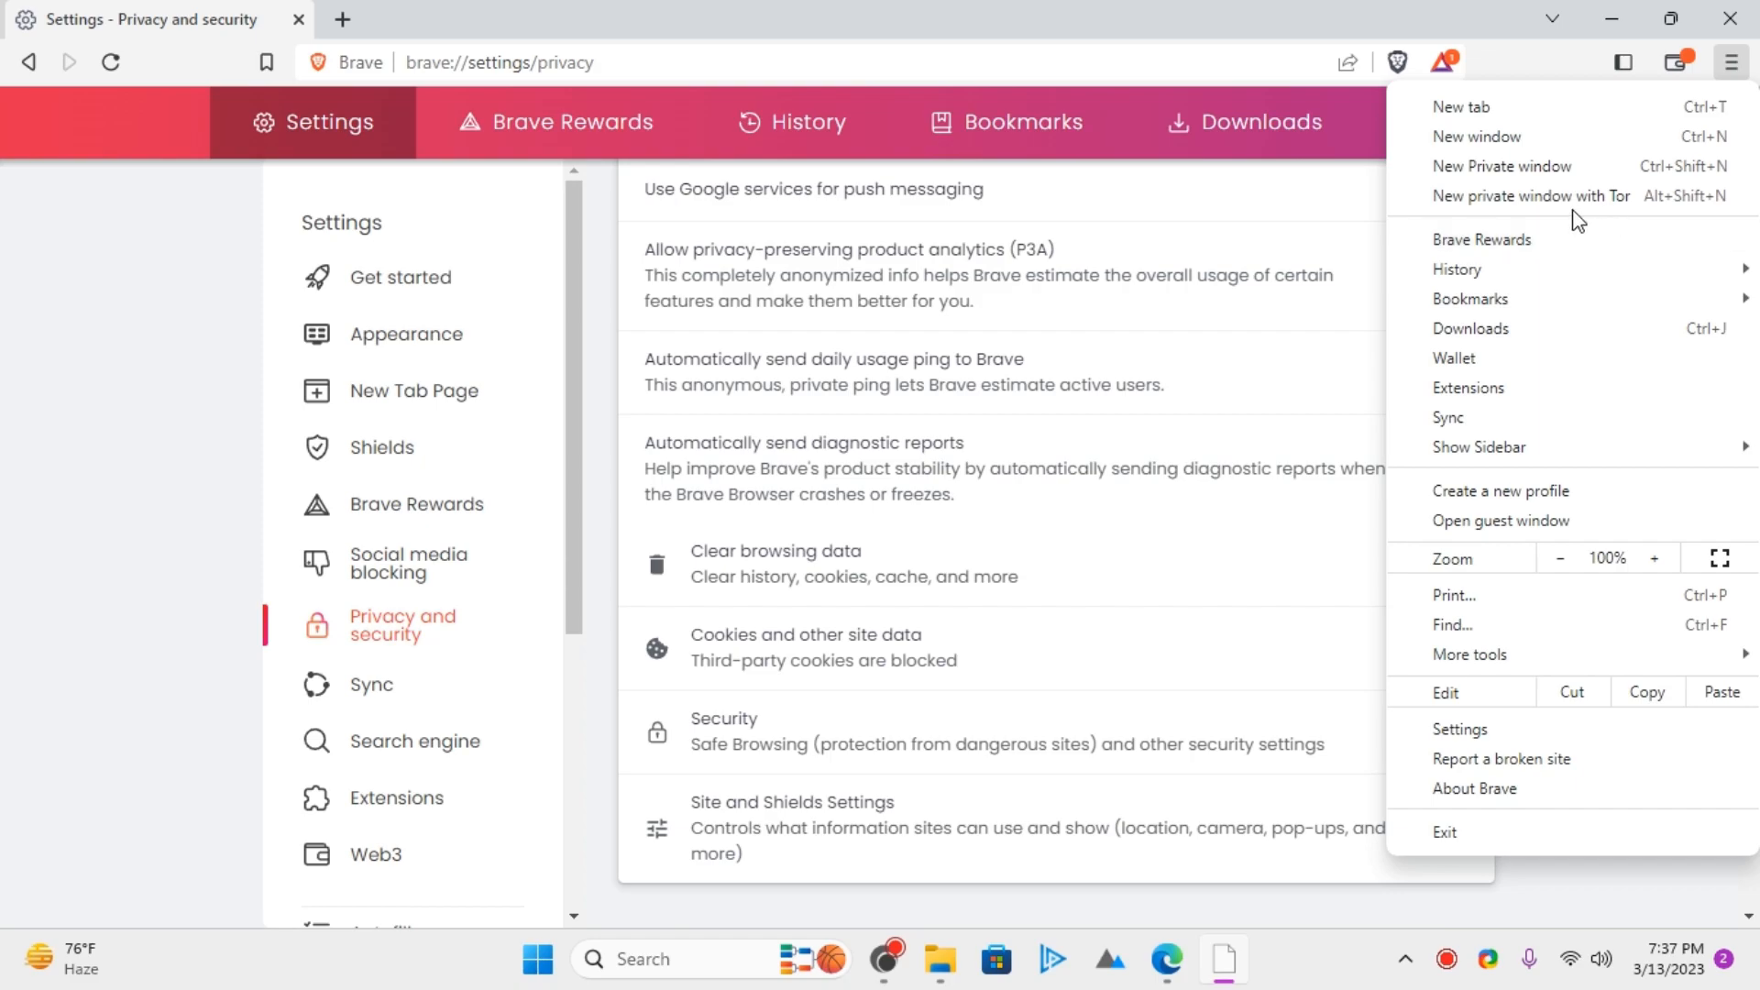
mouse_move(1571, 195)
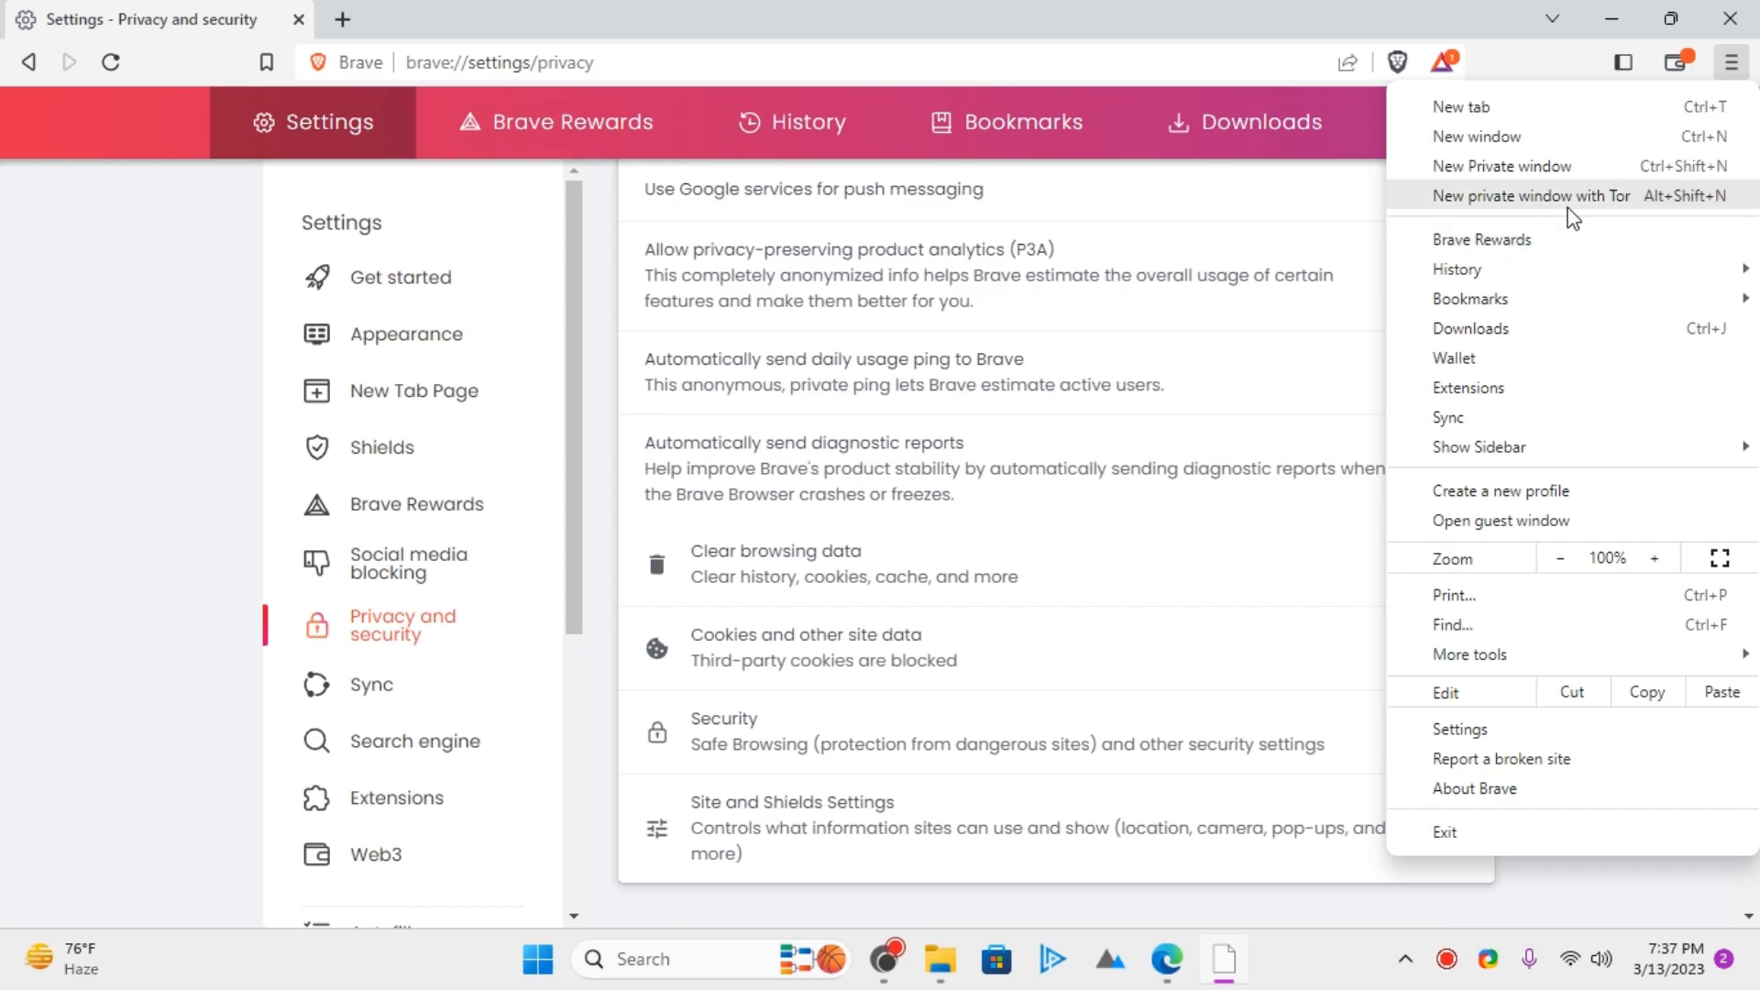
left_click(1531, 195)
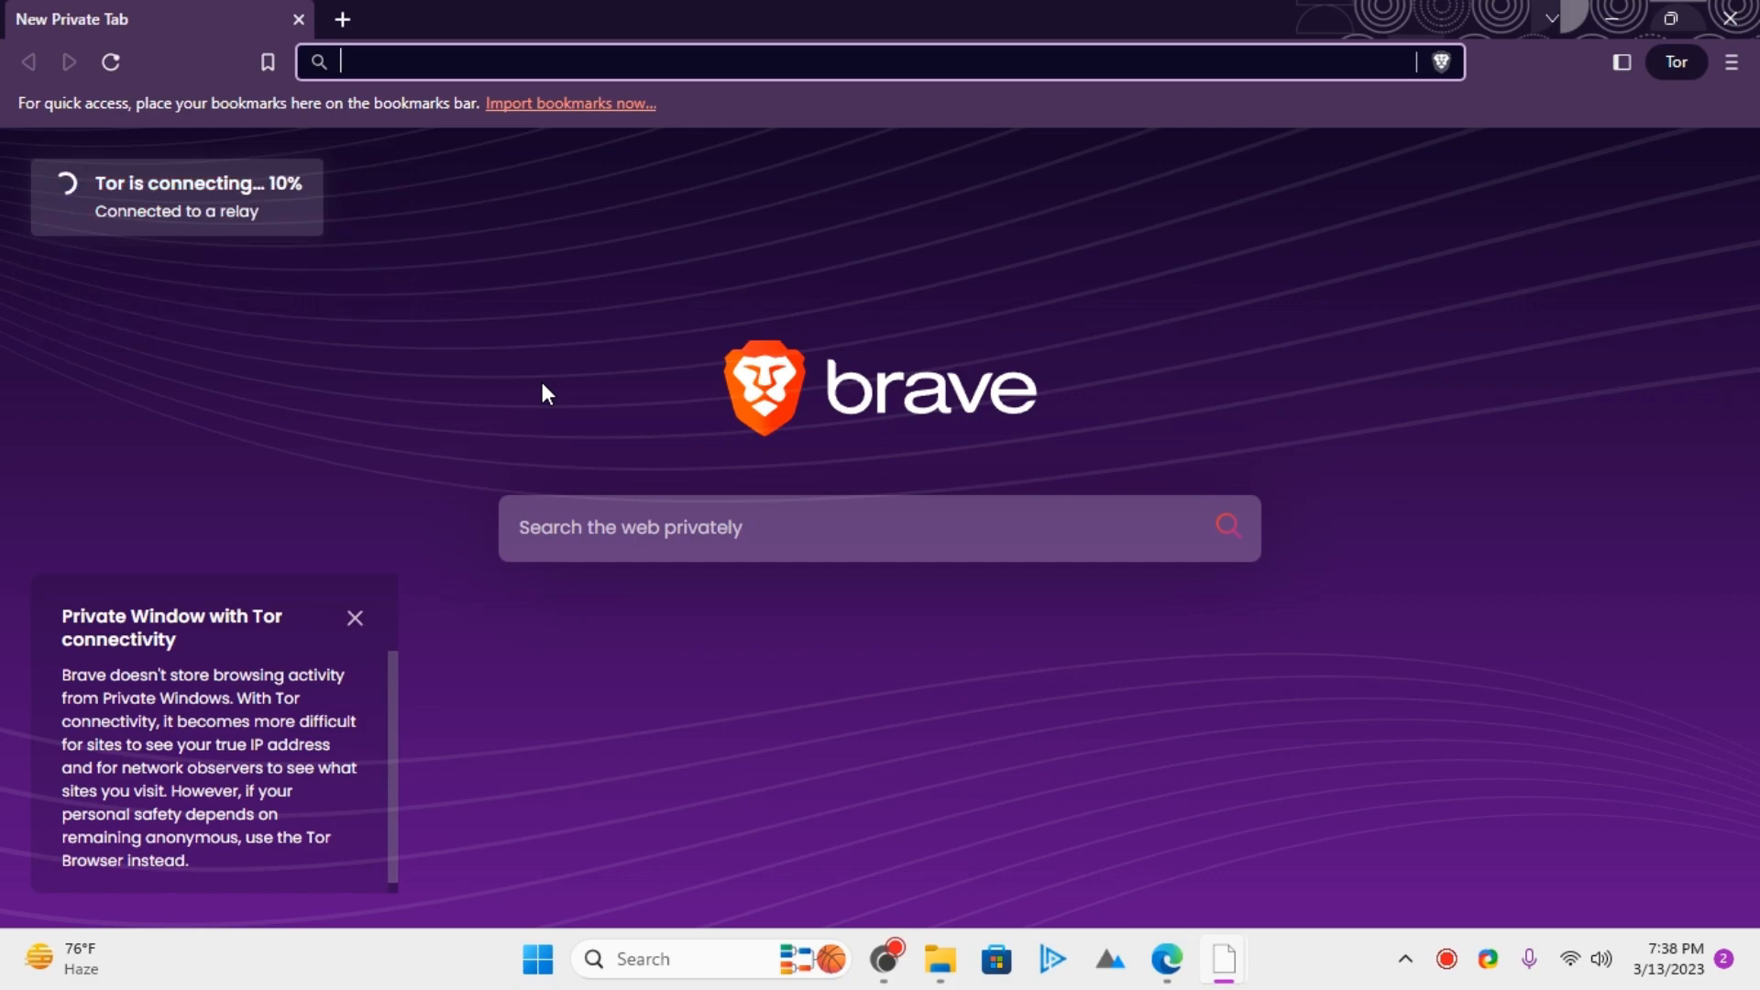
mouse_move(640, 421)
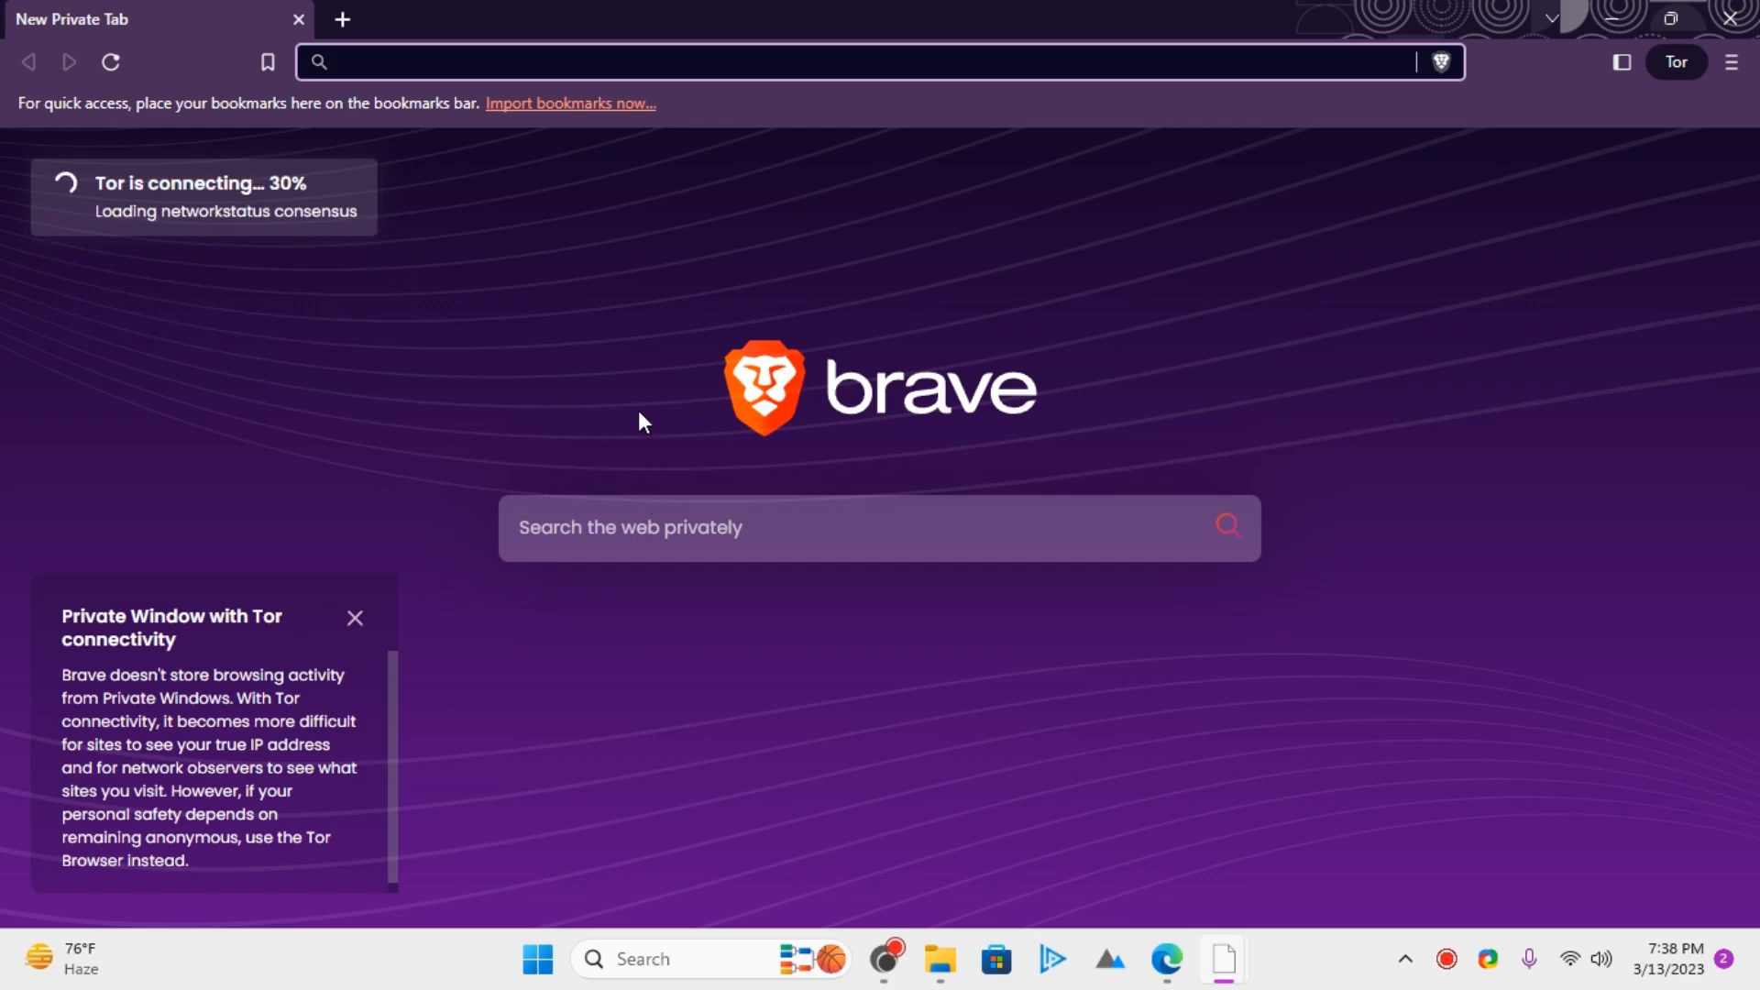
mouse_move(237, 316)
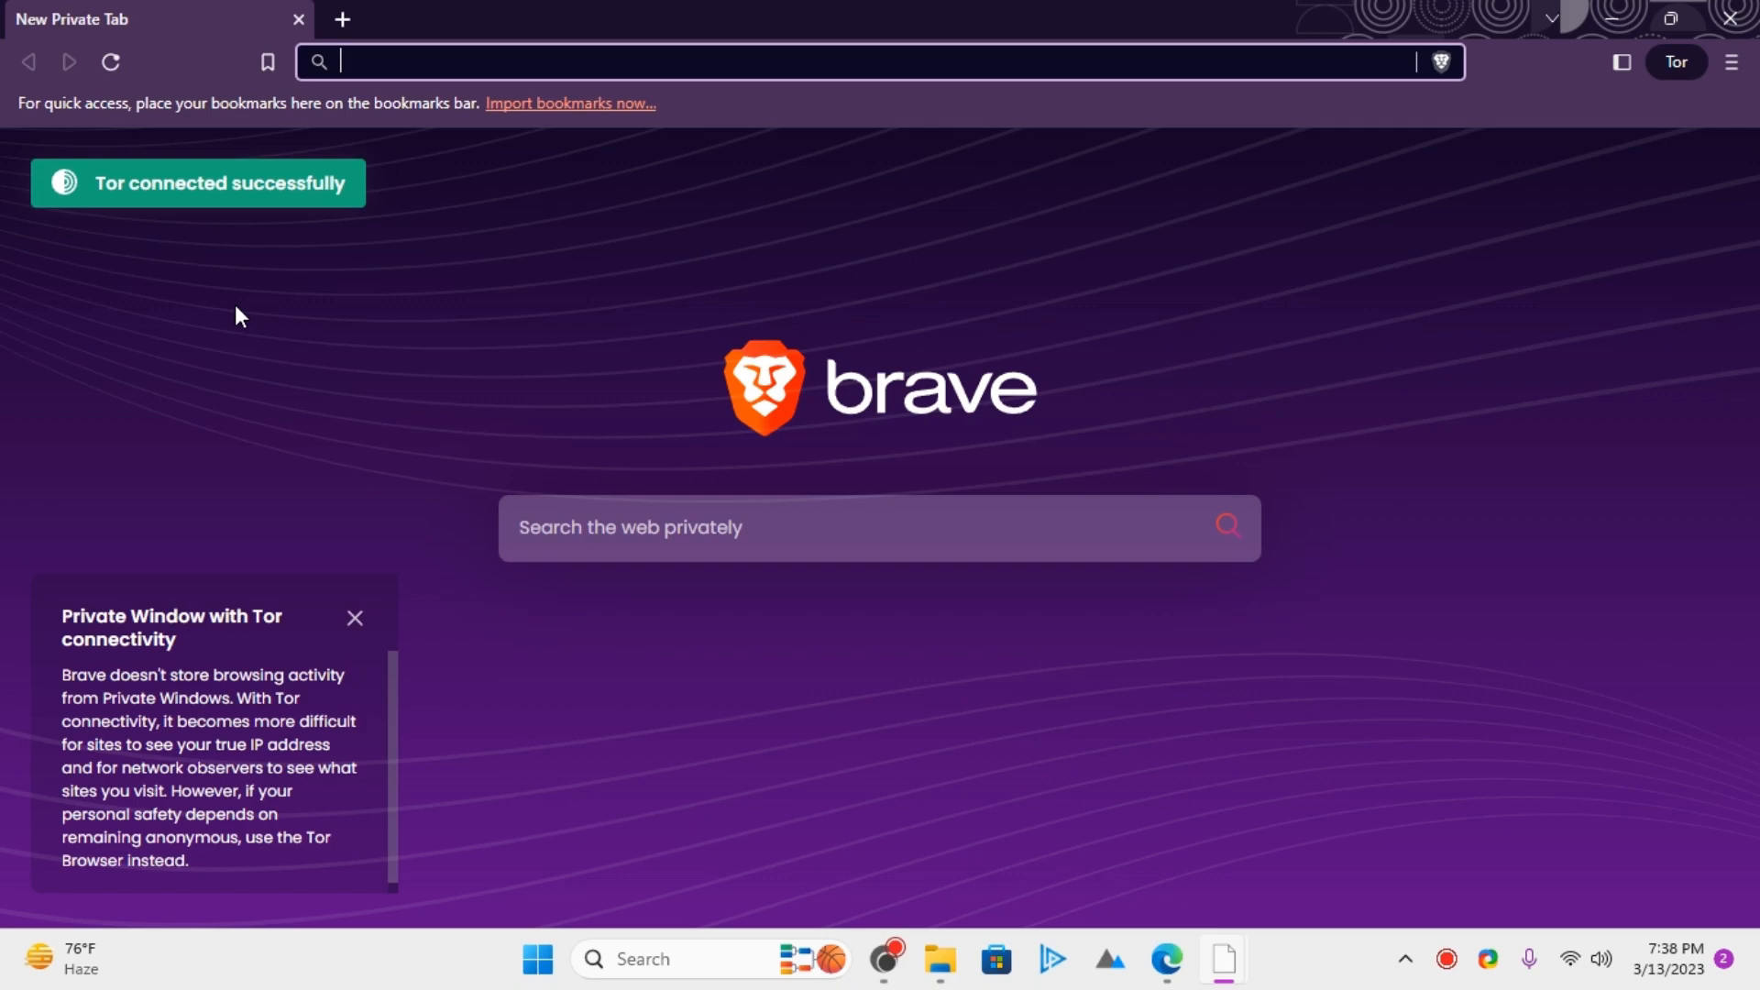
mouse_move(816, 355)
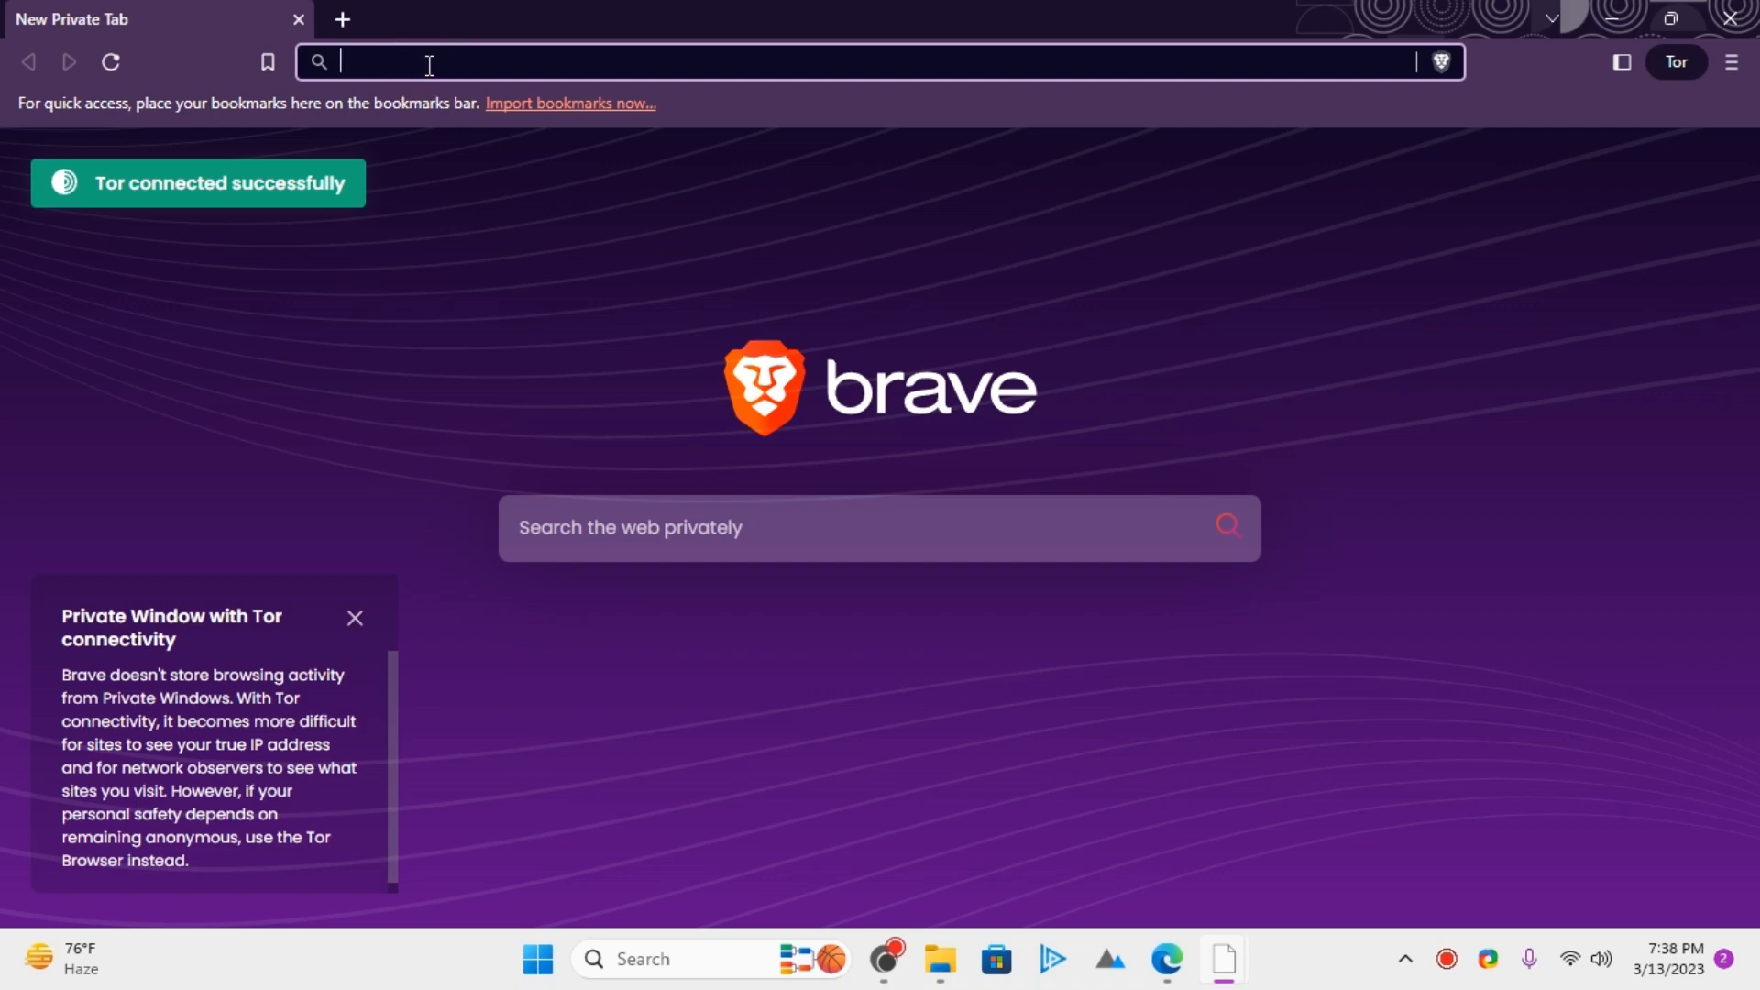
Visit mylocation.org and scroll to the Mexico City public IP details.
type("mylocation.org")
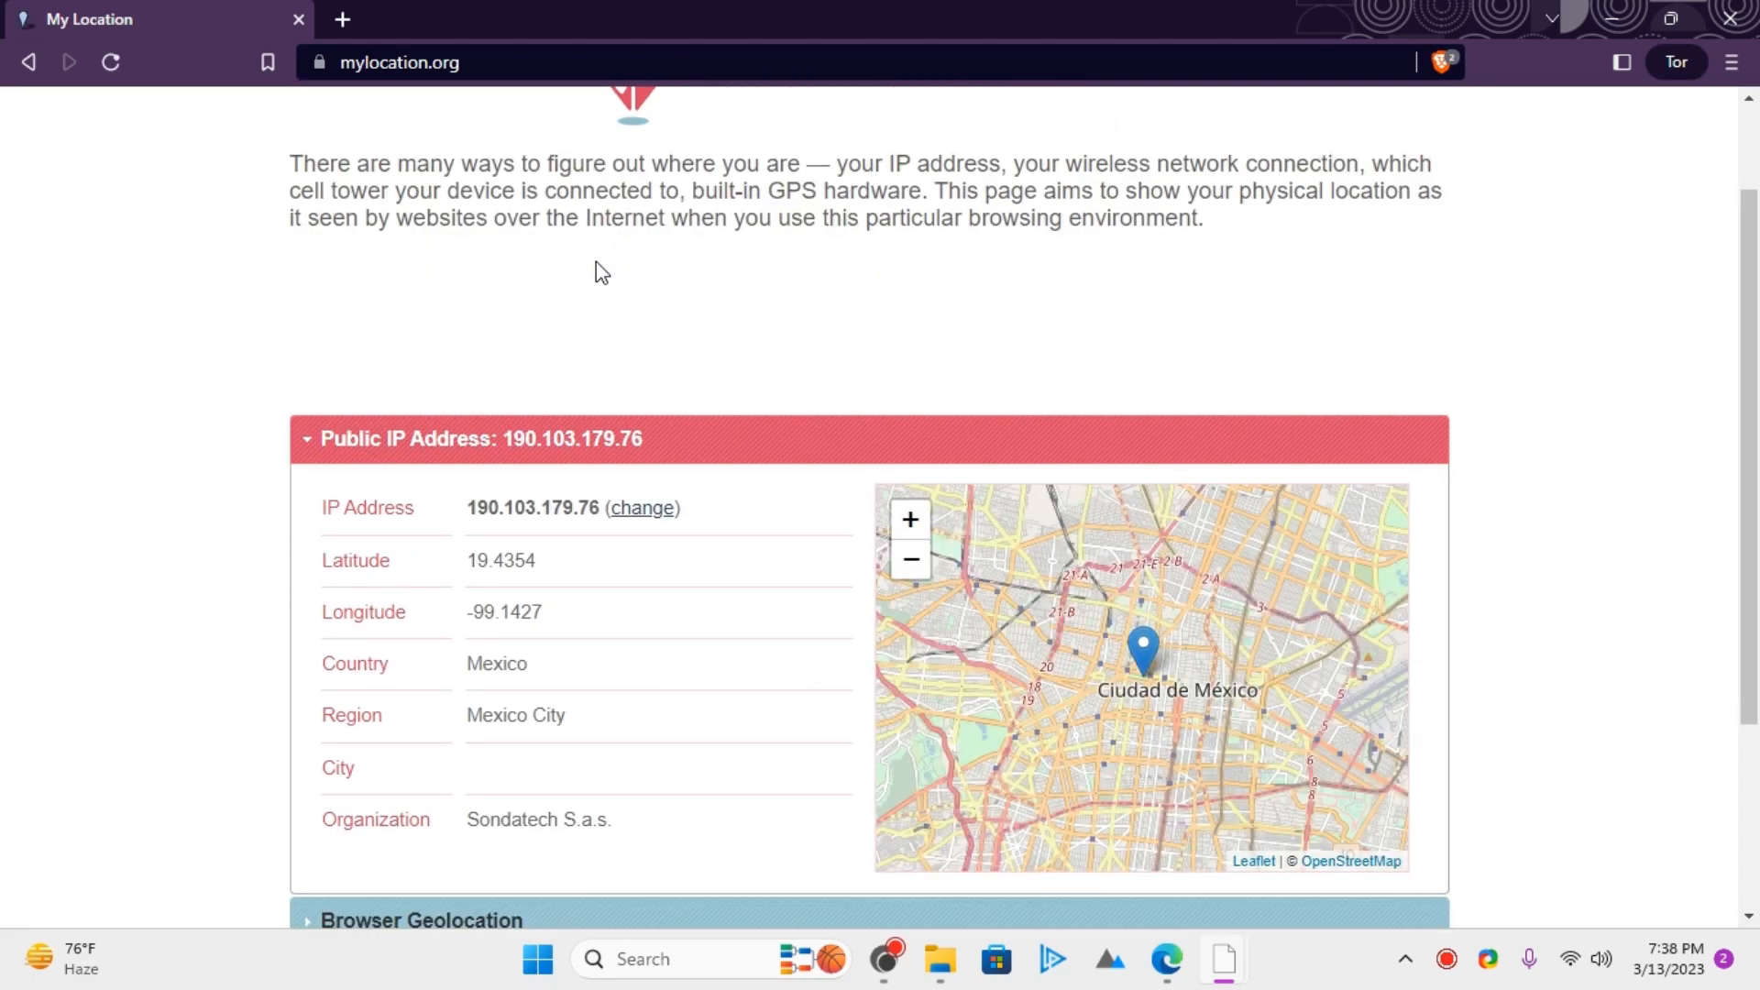
scroll("down", 3)
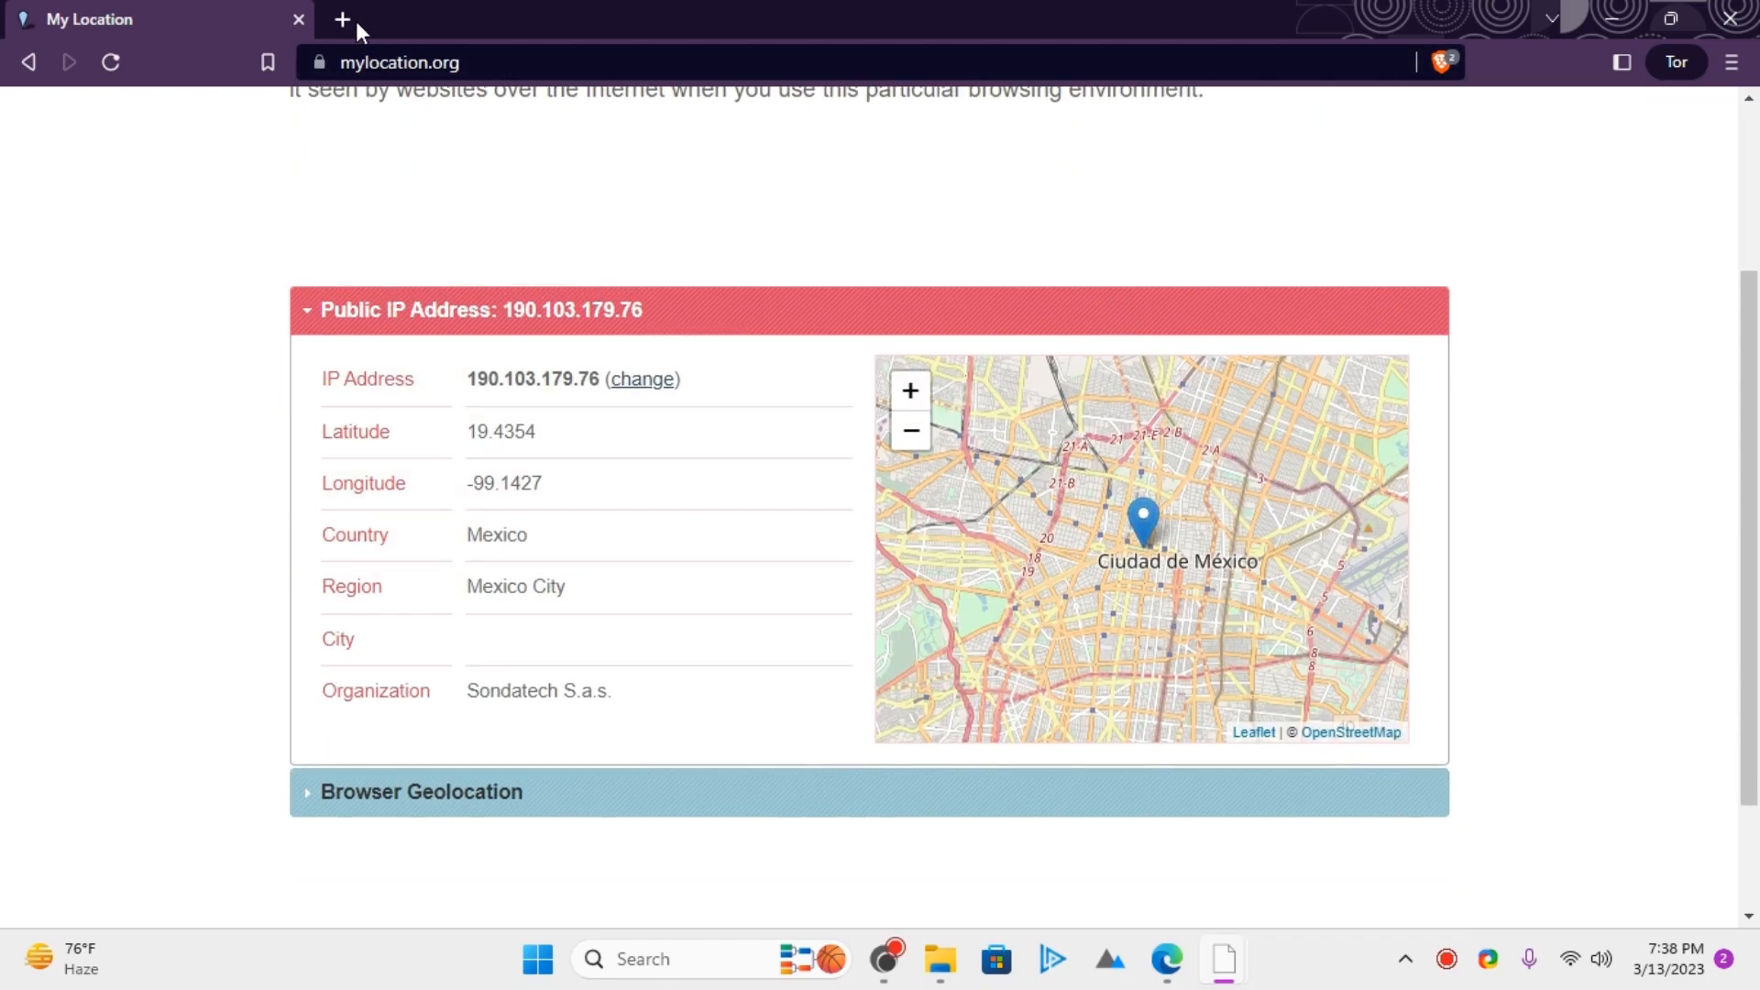
Open a fresh New Private Tab beside the mylocation.org tab.
left_click(342, 19)
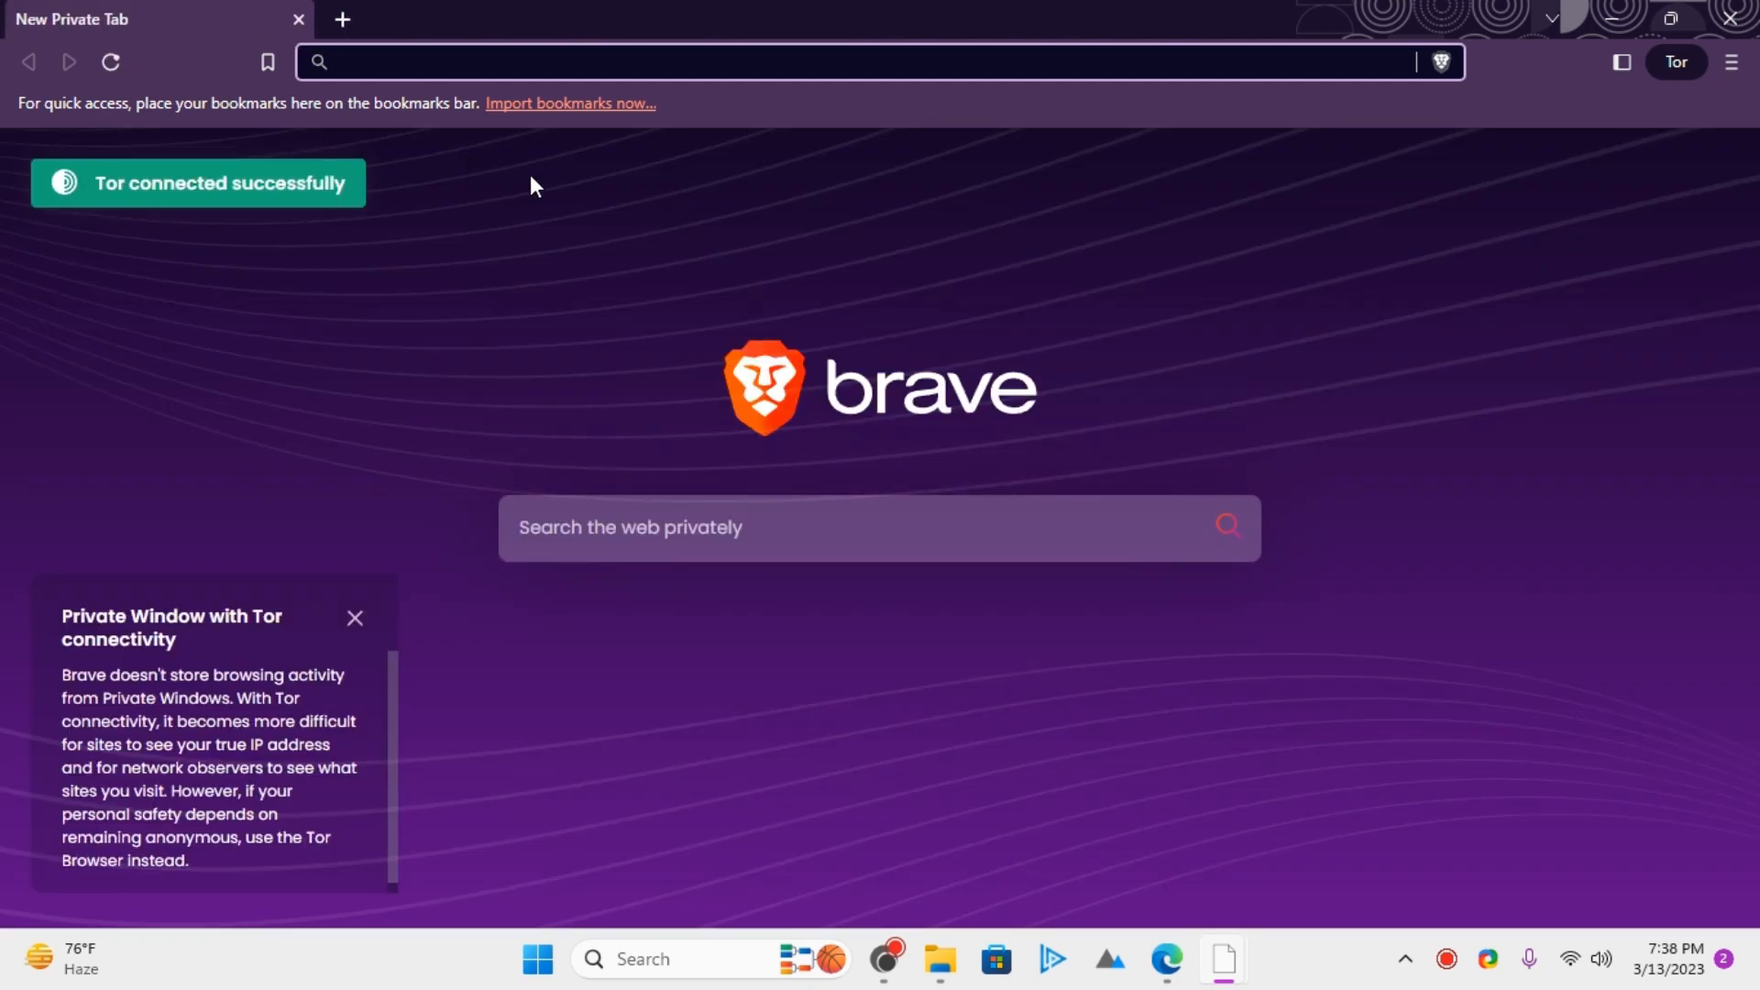
mouse_move(895, 584)
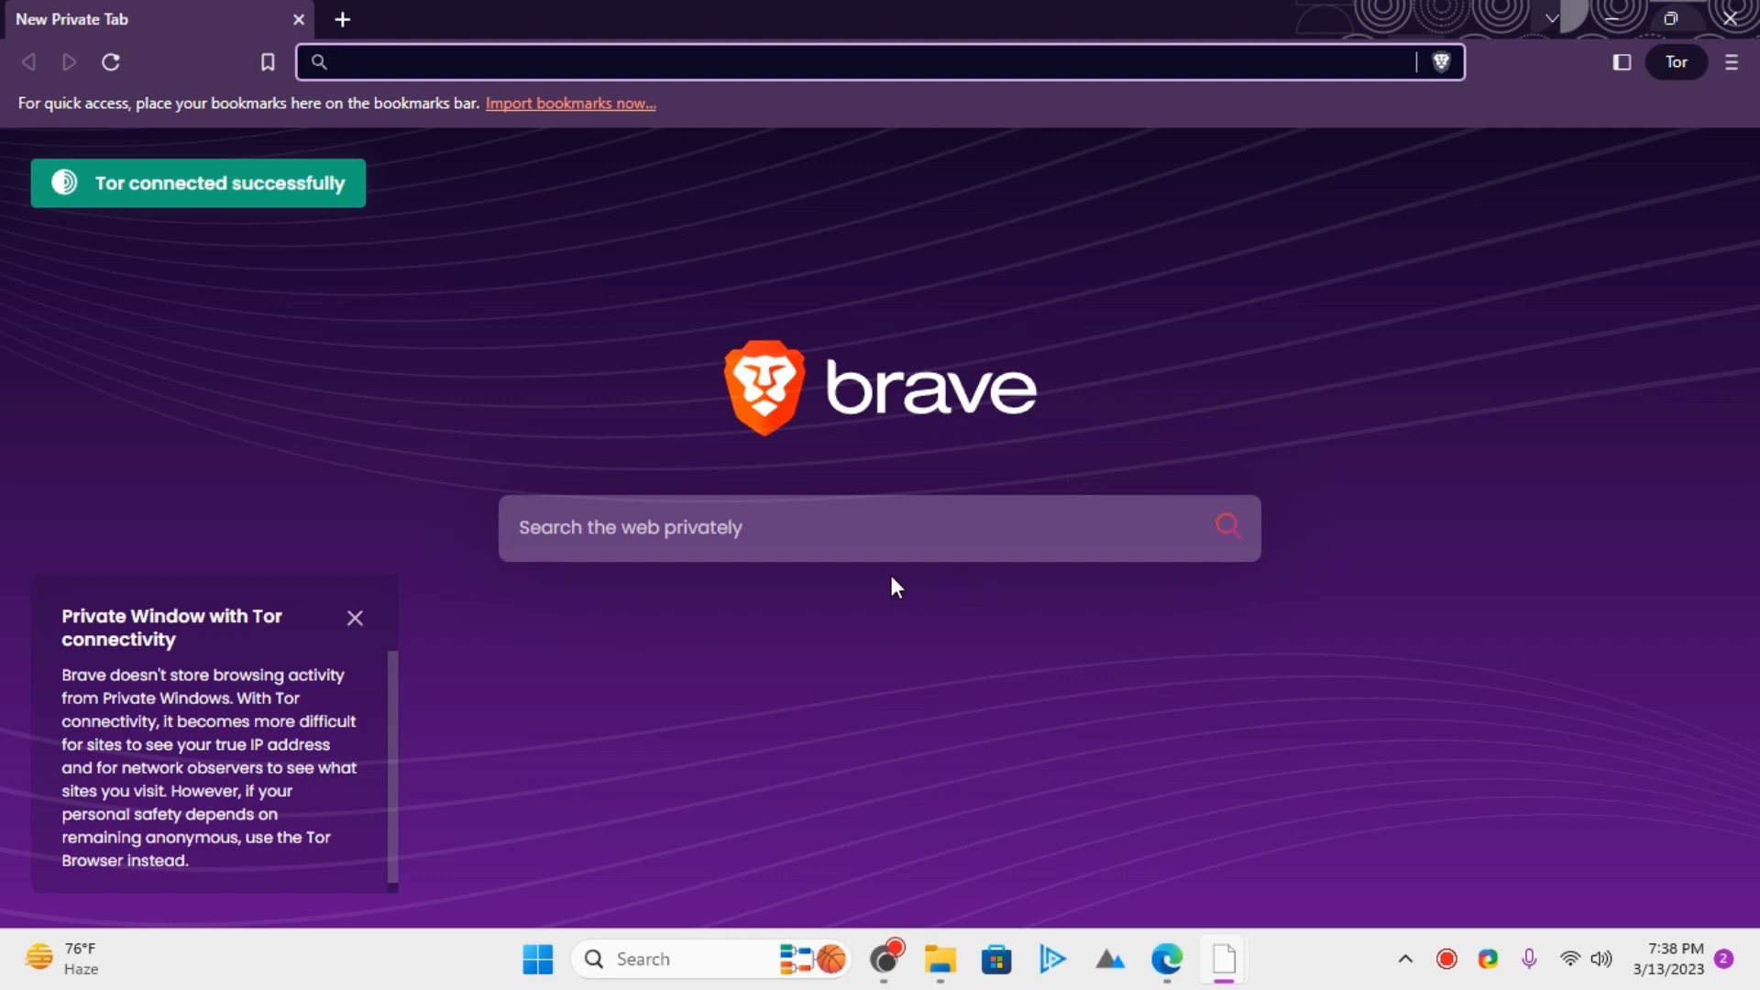